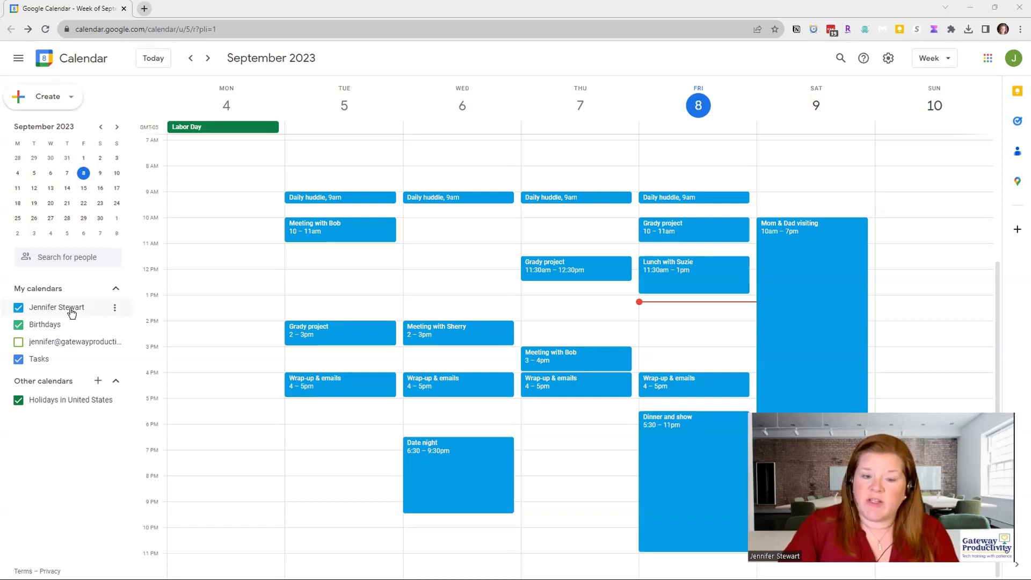
- Look through the main calendar's display and colour options without changing anything
click(115, 307)
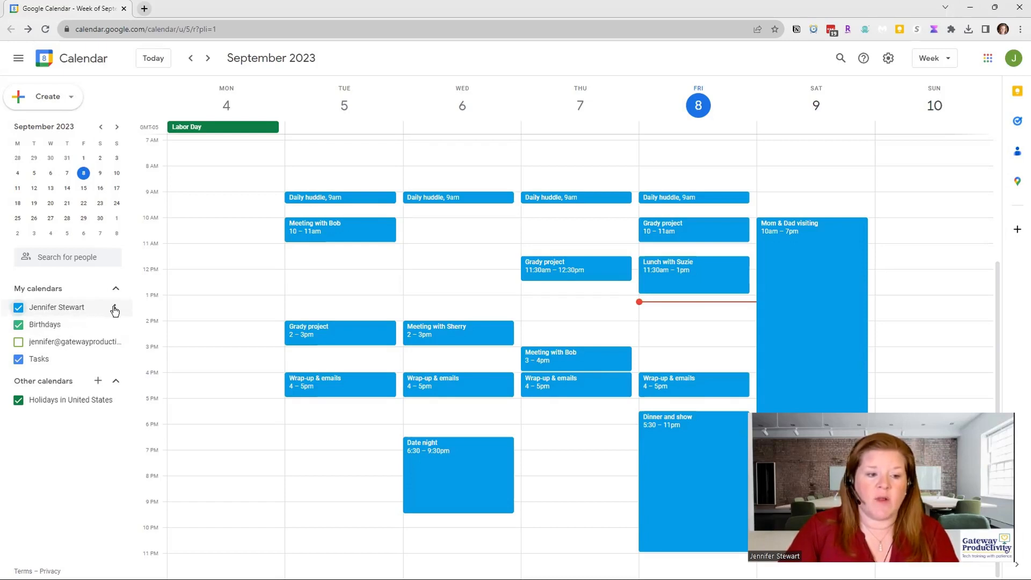
click(114, 309)
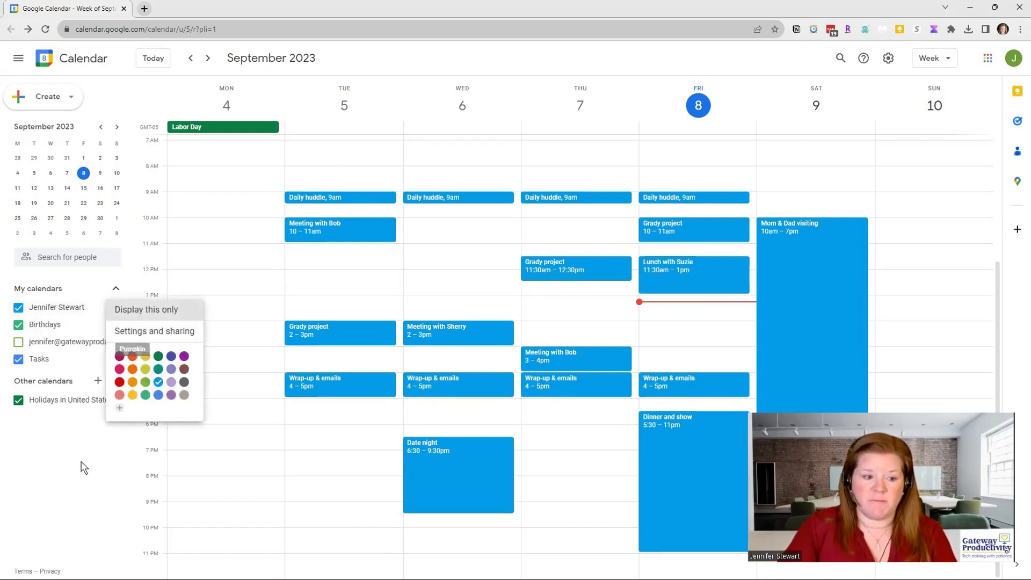
click(775, 151)
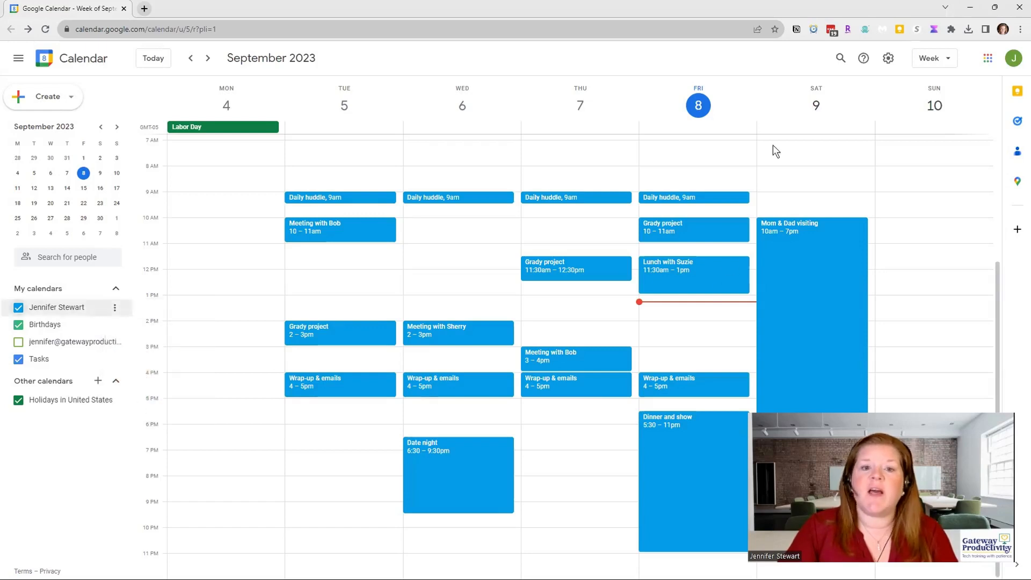
mouse_move(482, 424)
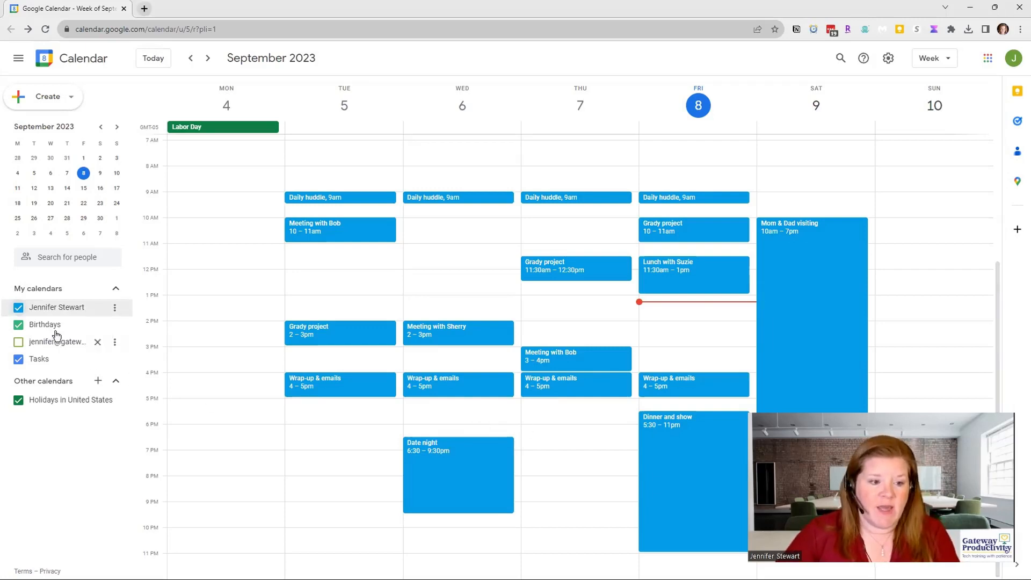
click(115, 341)
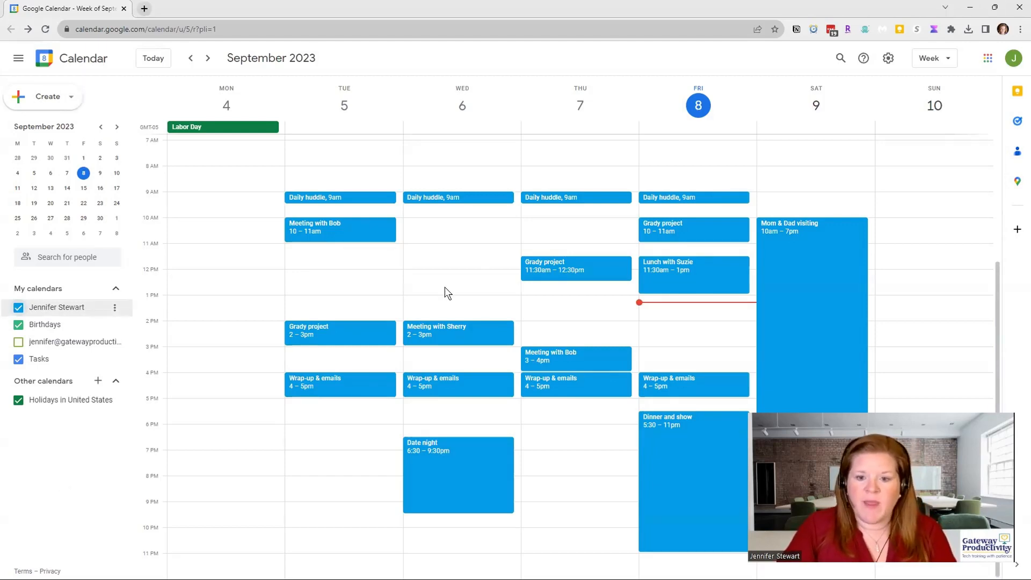
mouse_move(458, 260)
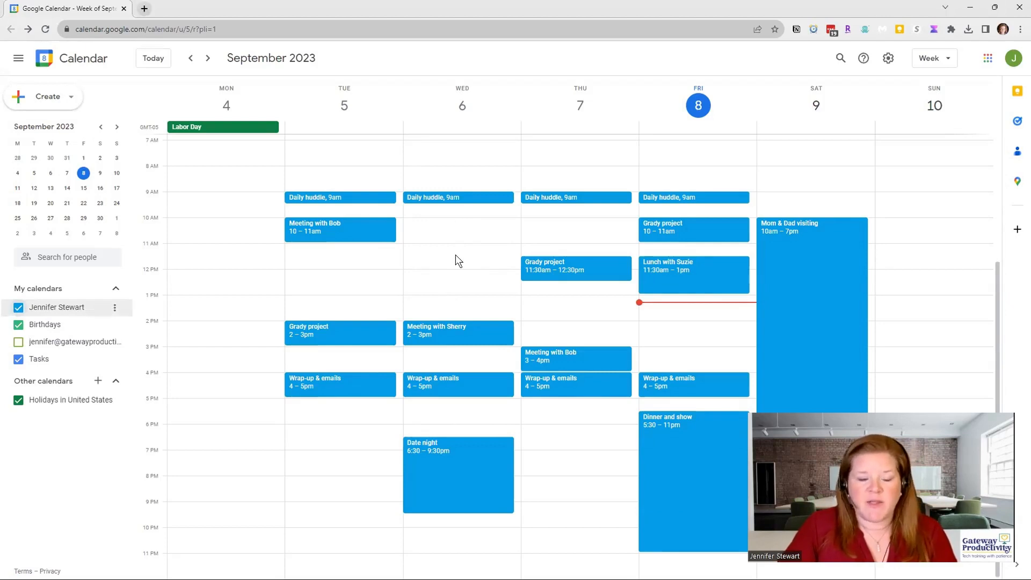
mouse_move(461, 477)
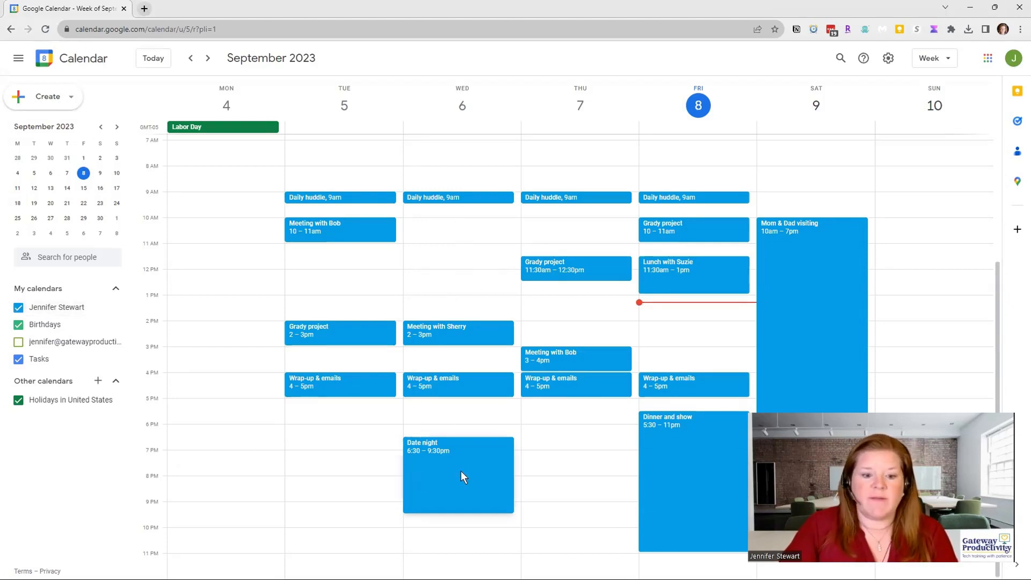
- Recolour Wednesday's Date night event to Grape purple and save it
click(459, 474)
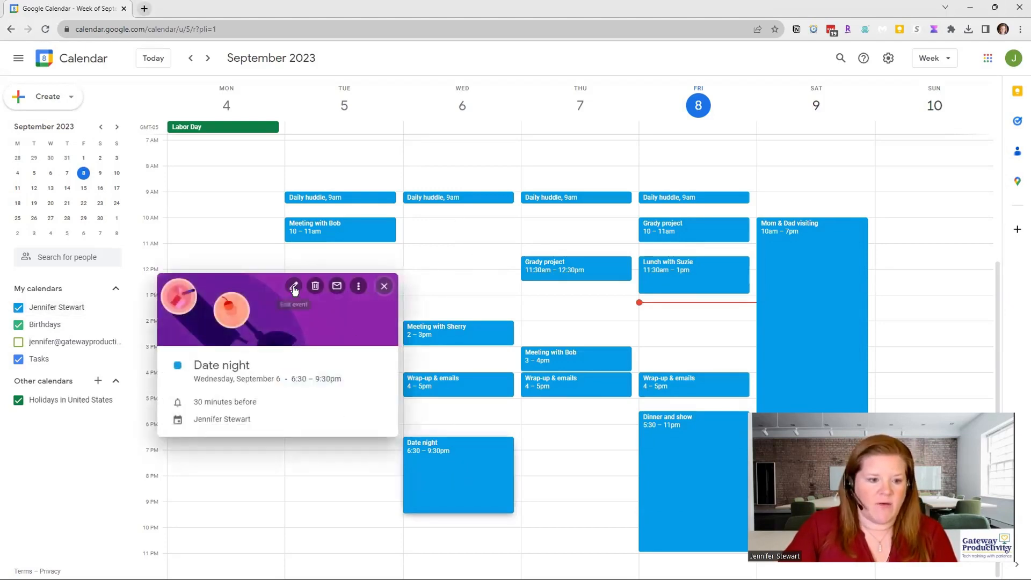
click(294, 286)
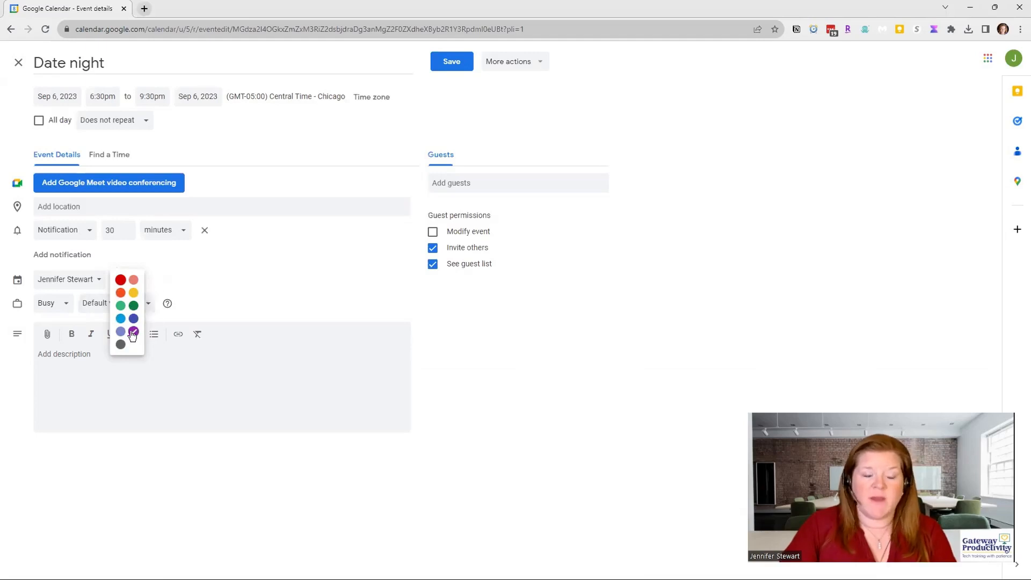
click(131, 332)
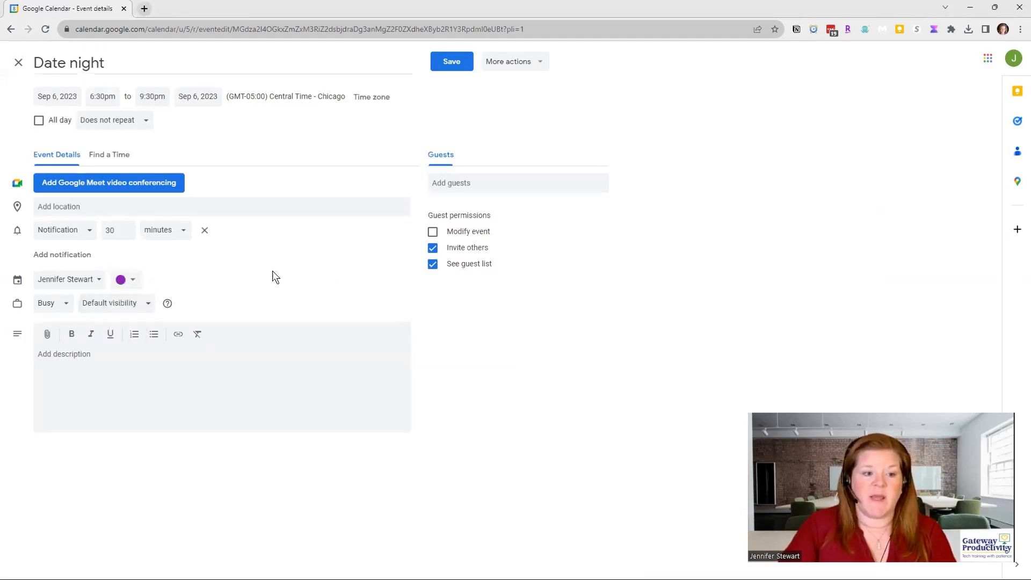
click(451, 61)
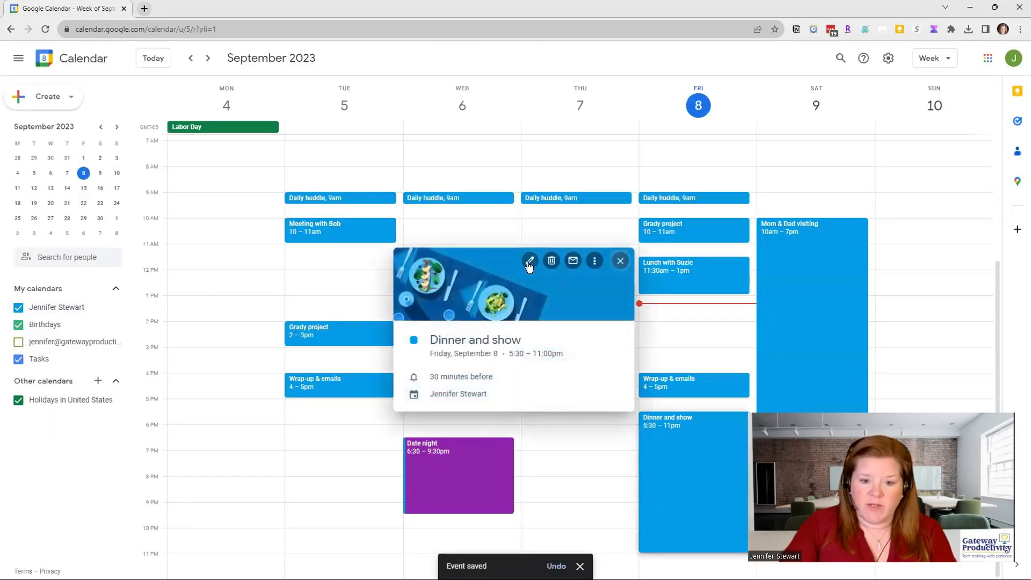
- Make Saturday's Mom & Dad visiting event purple from its context menu
click(618, 260)
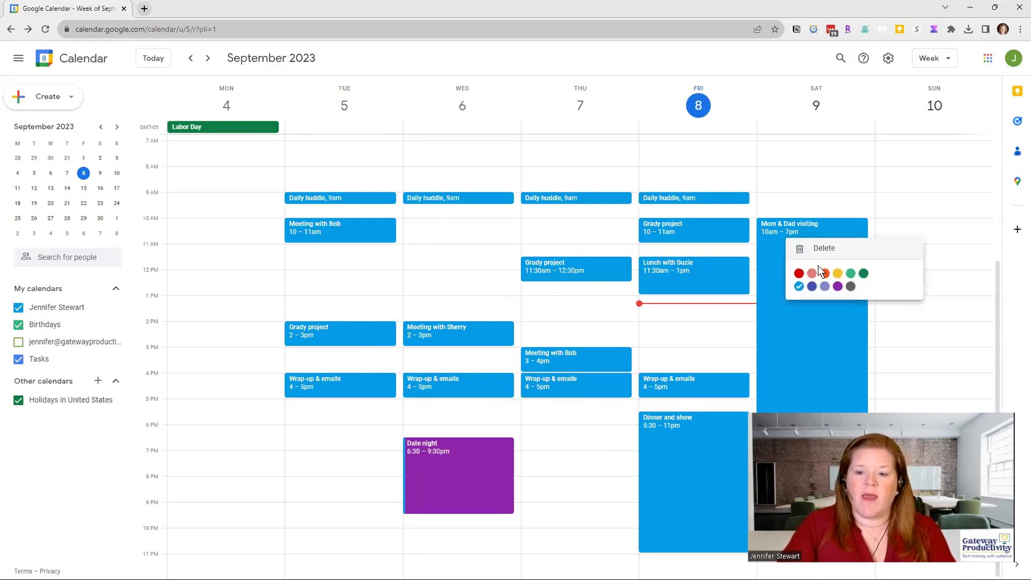
click(838, 286)
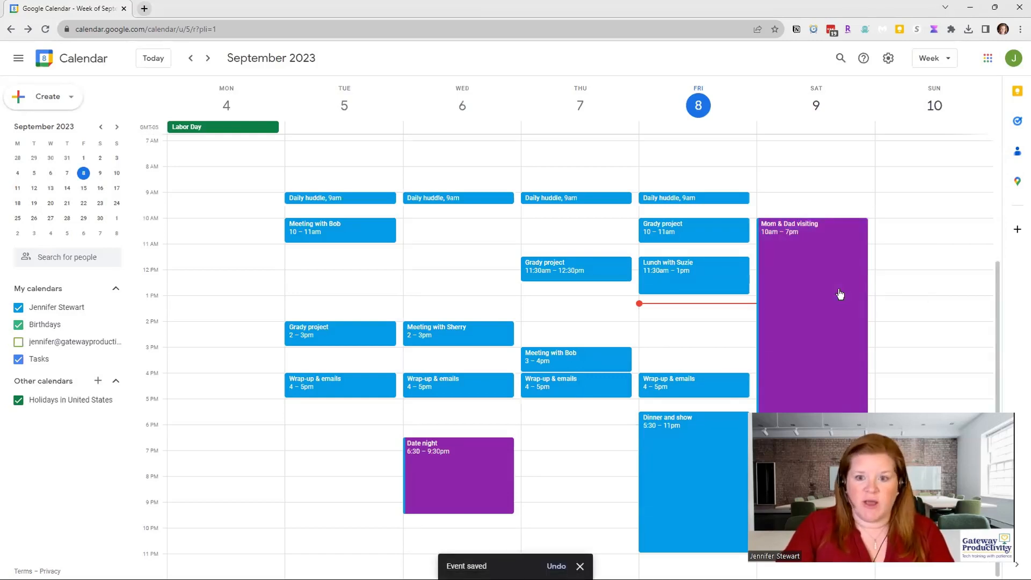
mouse_move(786, 316)
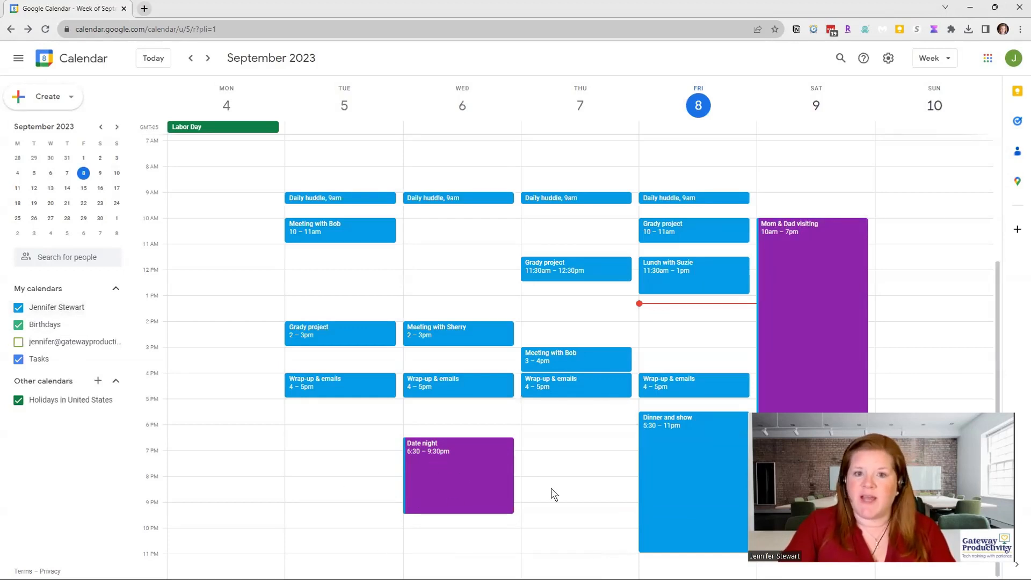
mouse_move(728, 479)
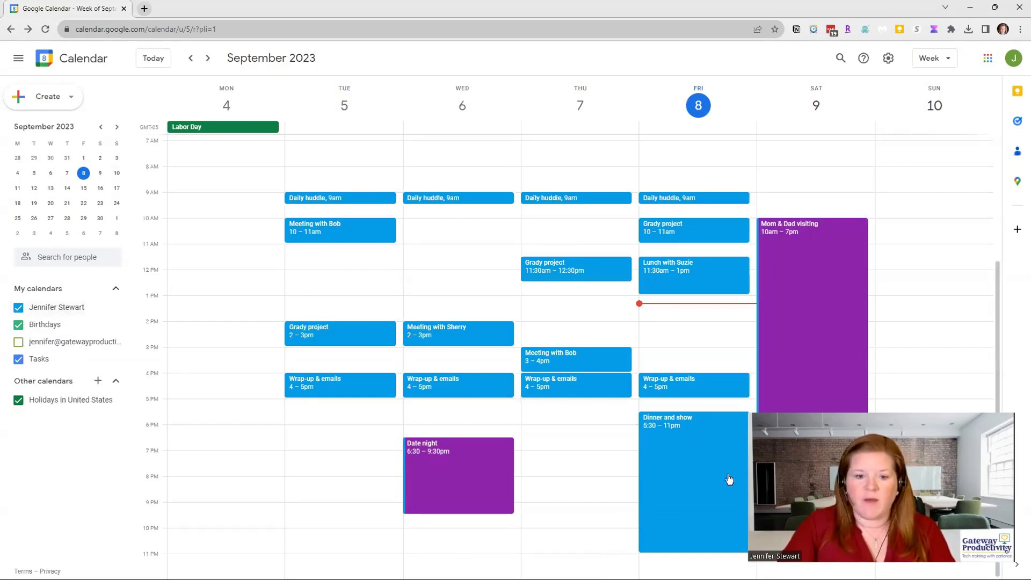
- Recolour Friday's Dinner and show event to Grape purple and save it
click(666, 480)
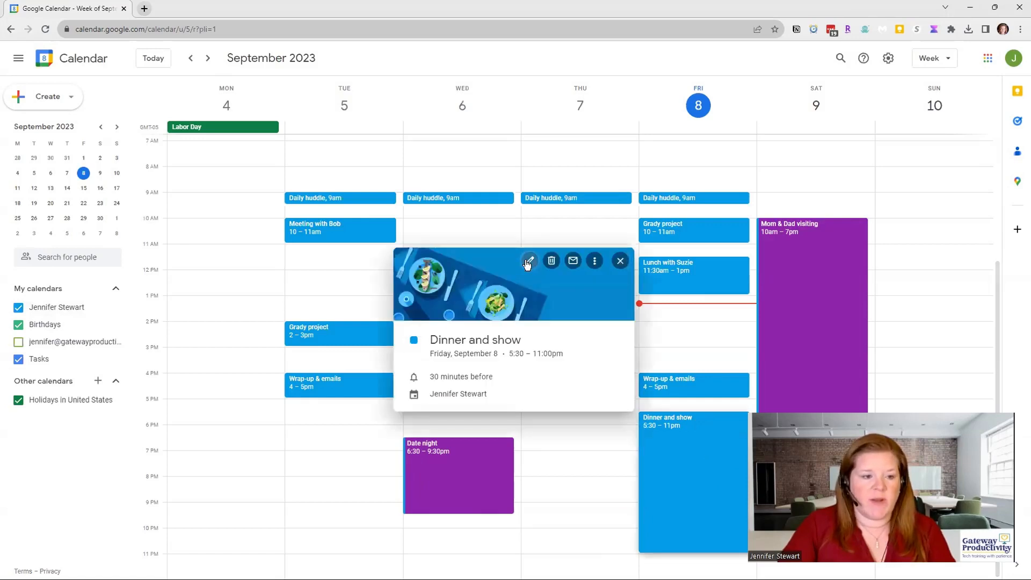
click(528, 260)
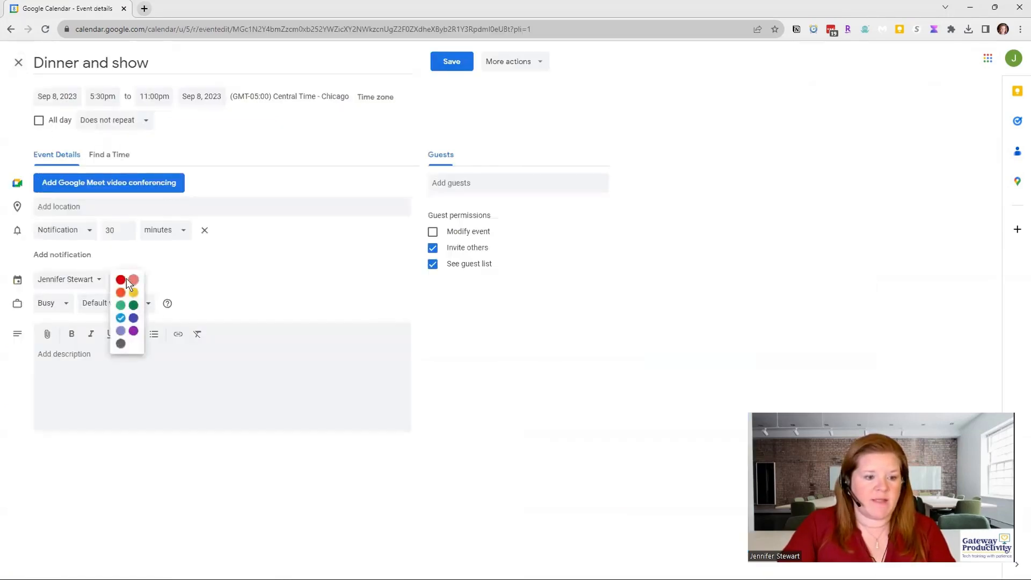
click(133, 330)
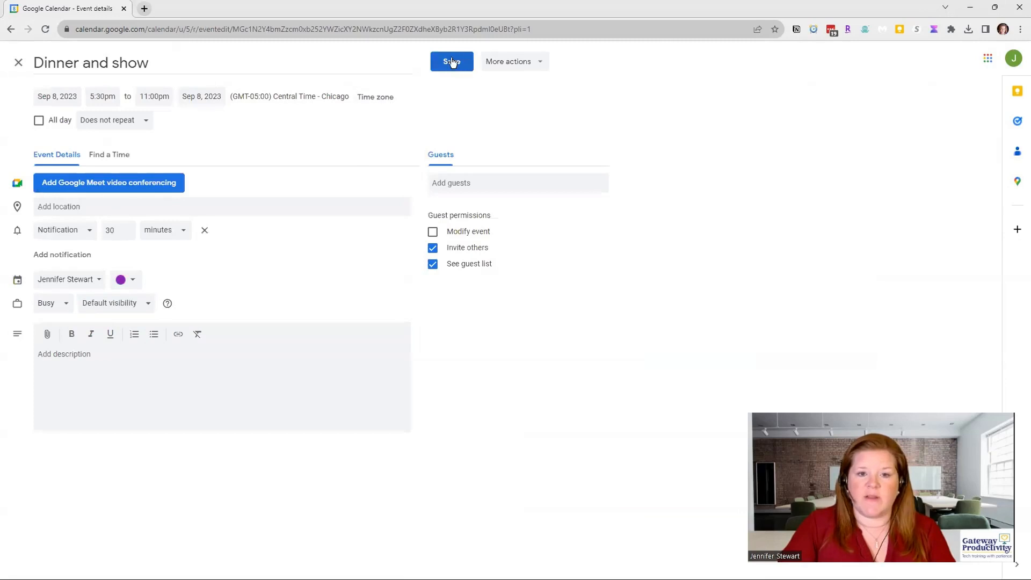
click(452, 61)
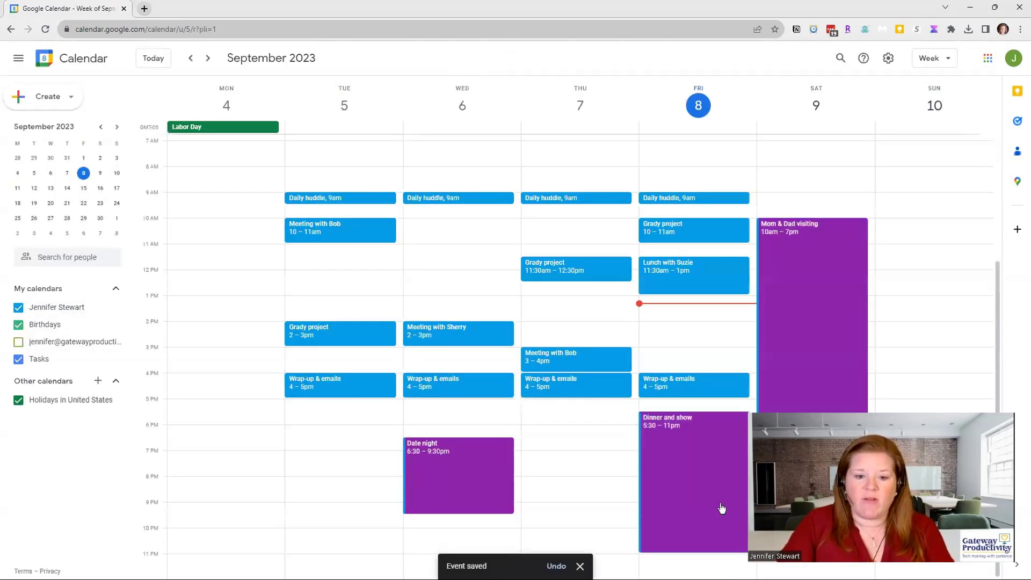
mouse_move(546, 183)
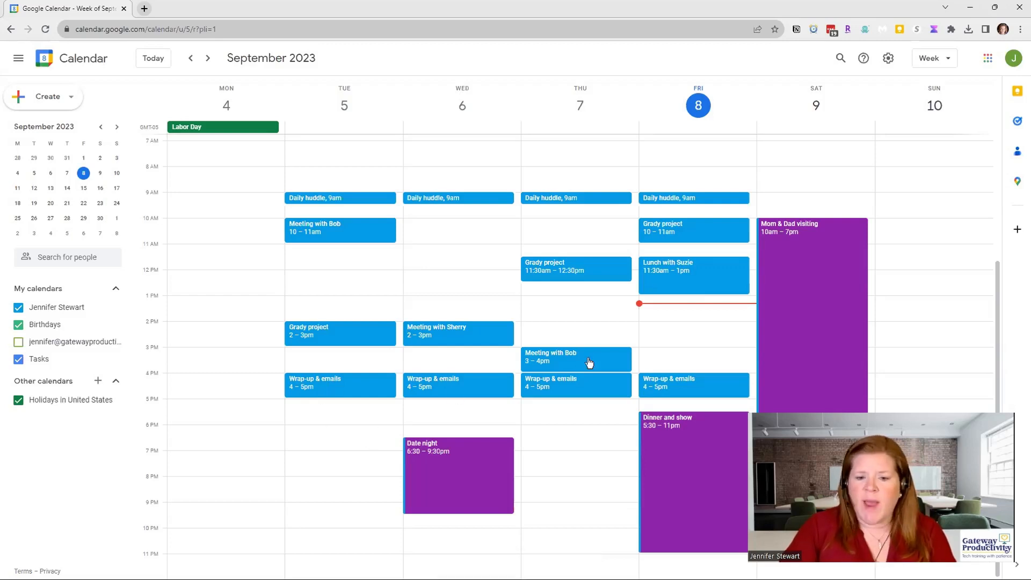
mouse_move(335, 387)
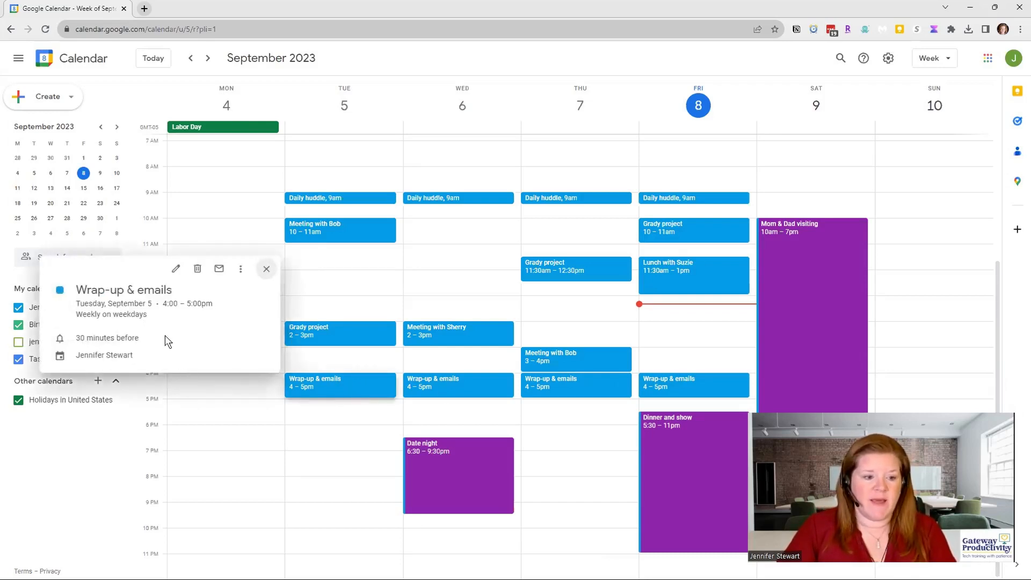
- Make the recurring Wrap-up & emails event yellow for all occurrences in the series
click(175, 268)
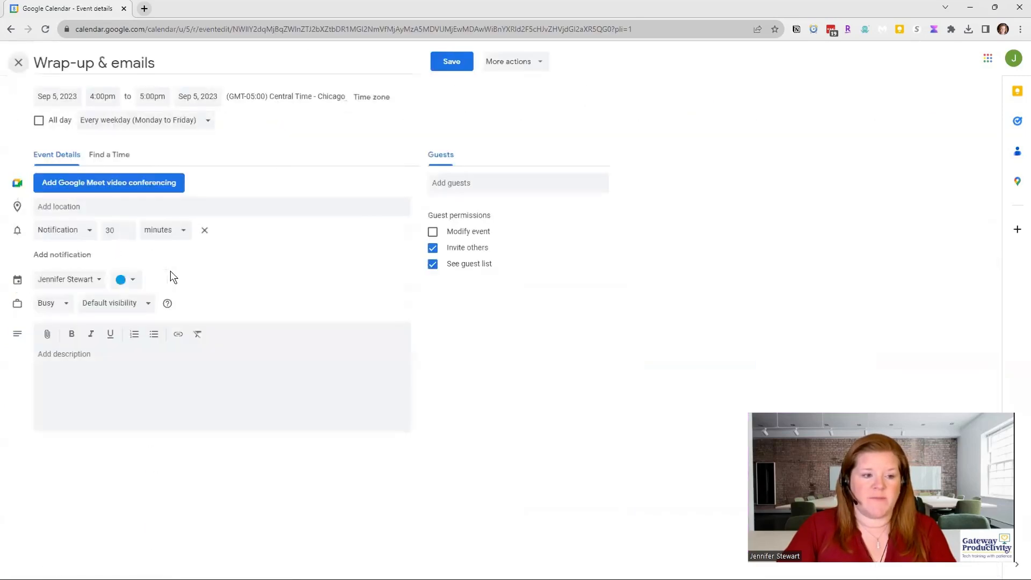
mouse_move(112, 130)
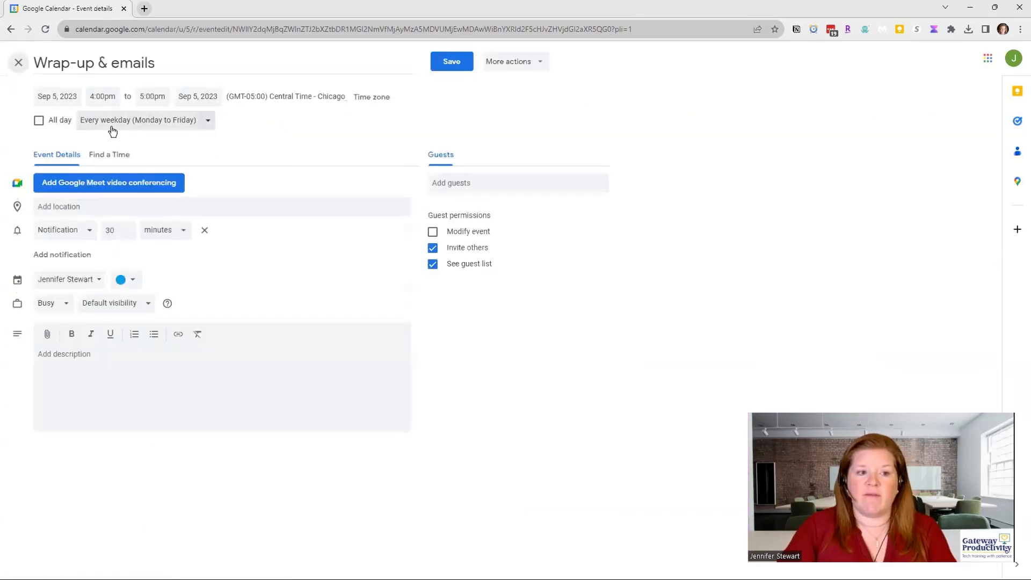
click(125, 280)
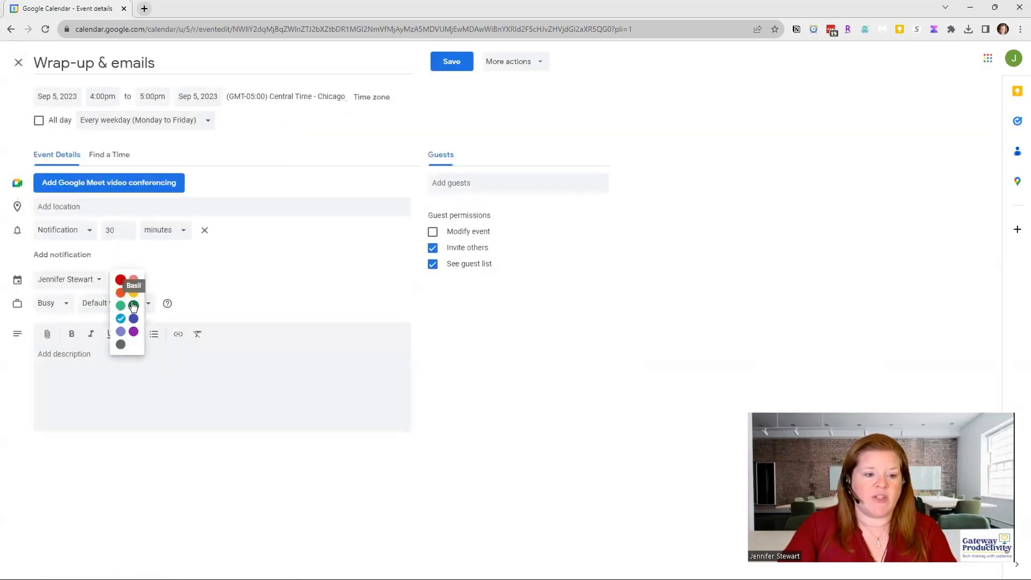
click(451, 61)
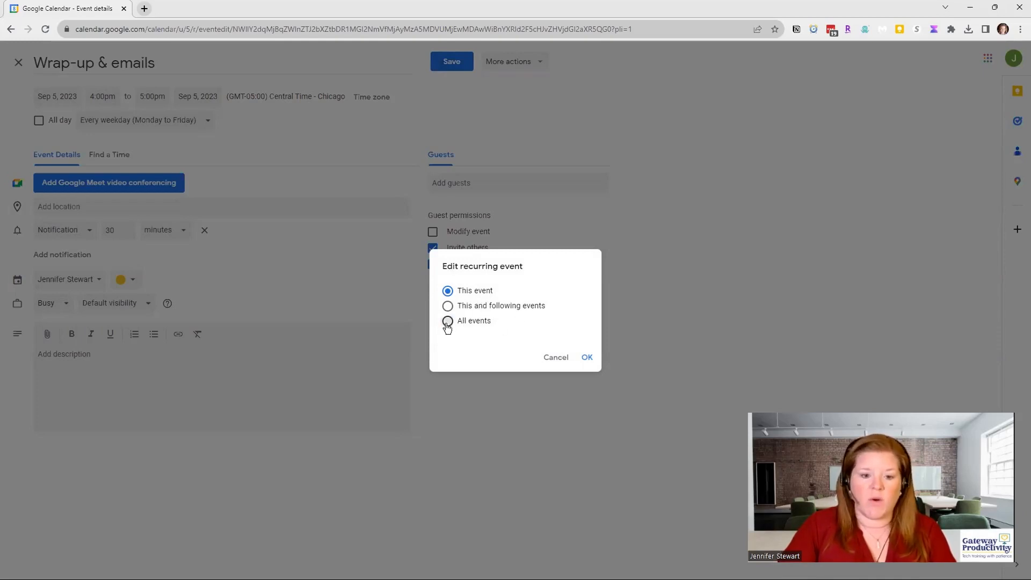
click(447, 321)
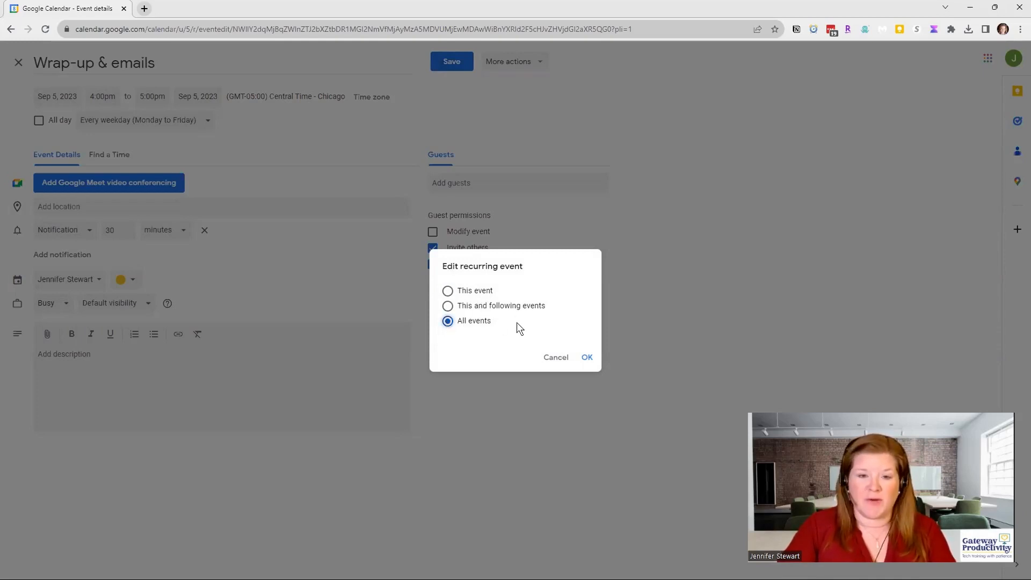
click(587, 357)
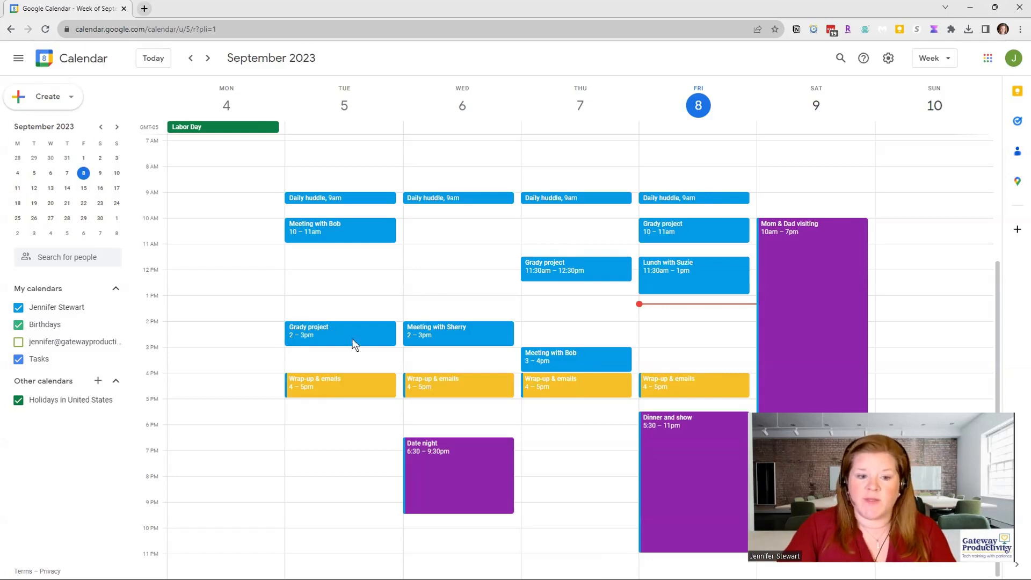
- Colour Tuesday's Grady project event Tangerine orange
click(341, 331)
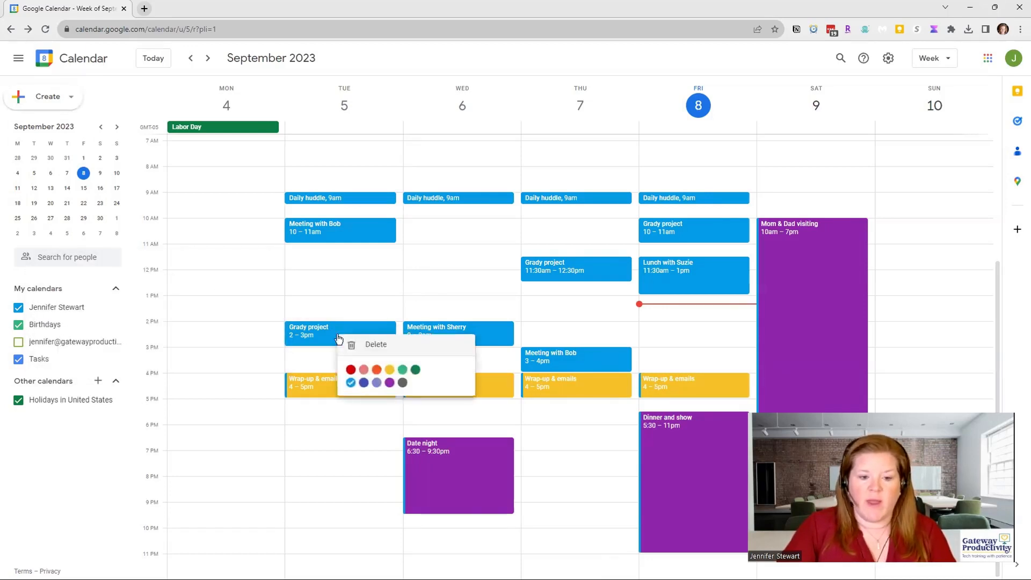
click(350, 370)
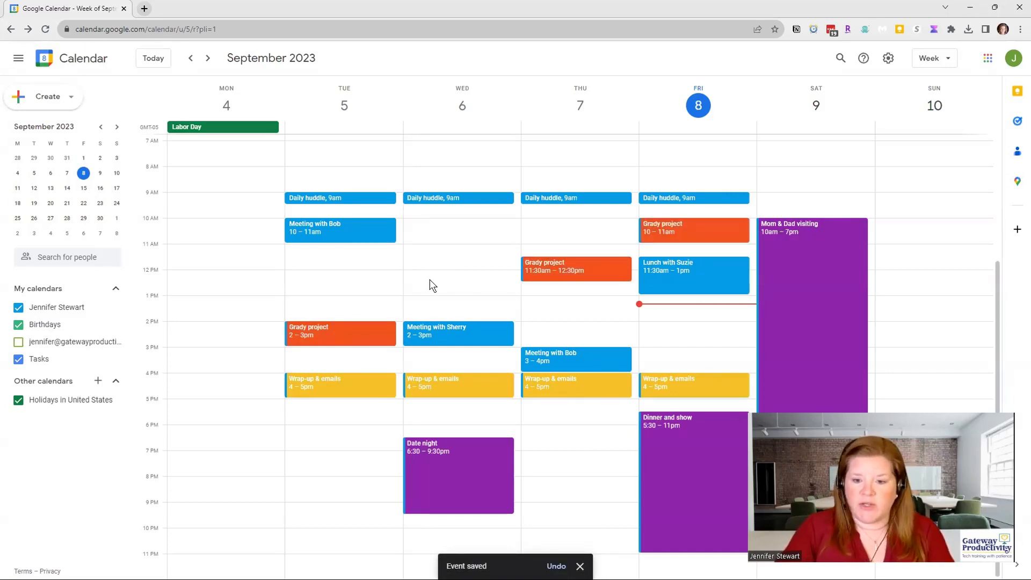
mouse_move(344, 239)
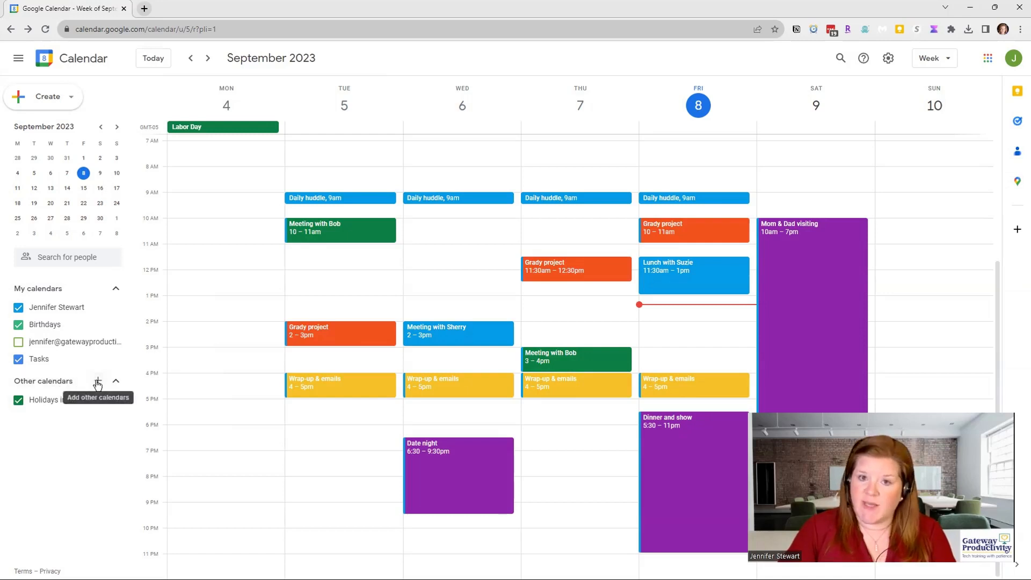
- Create a new calendar named Personal under My calendars
click(96, 381)
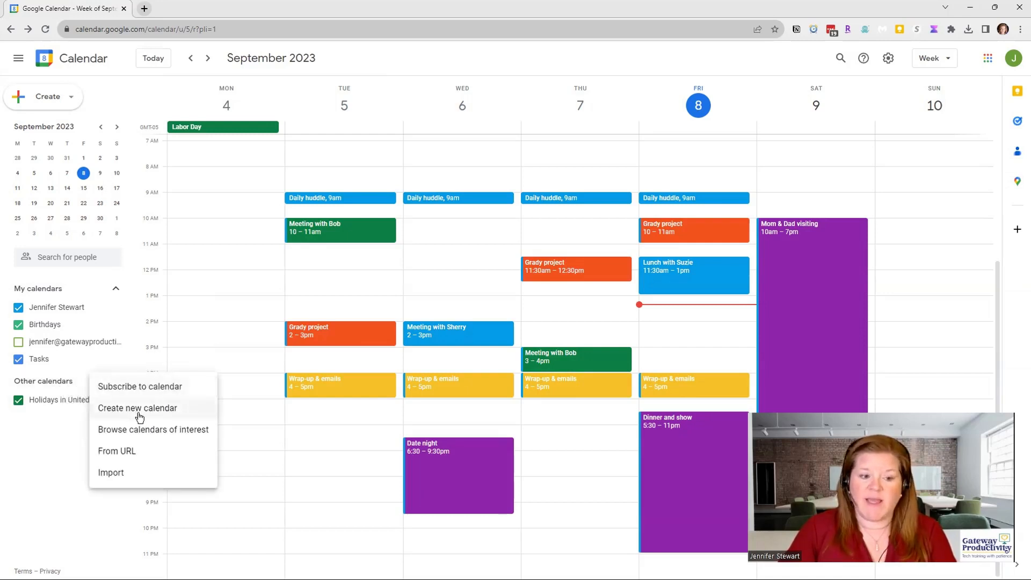
click(136, 408)
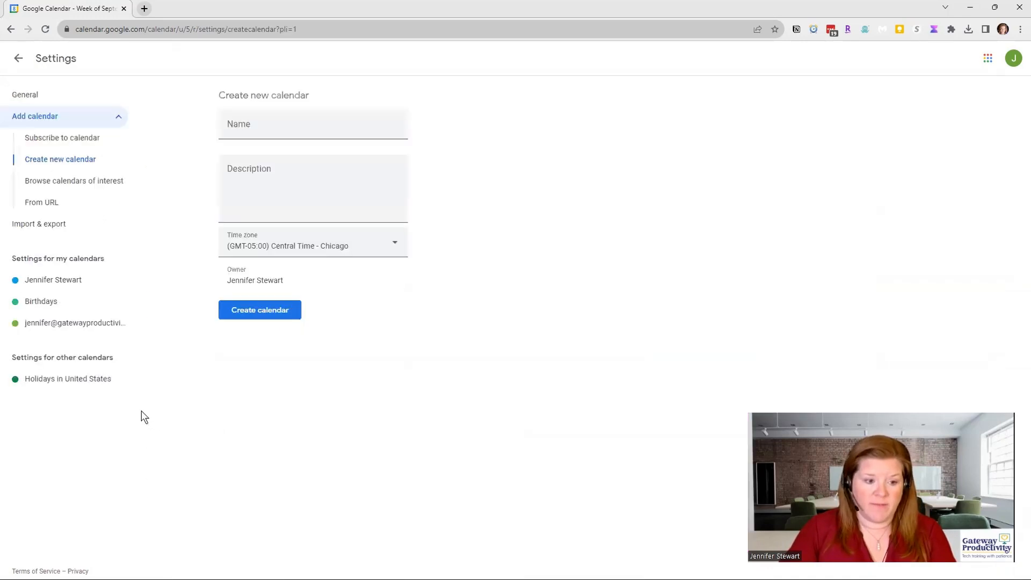
click(312, 124)
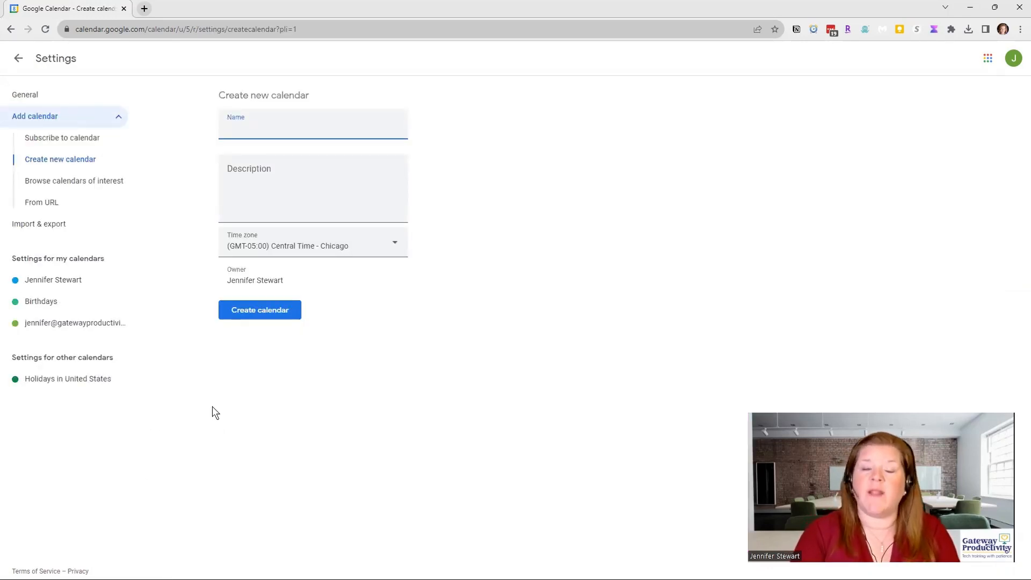
click(313, 129)
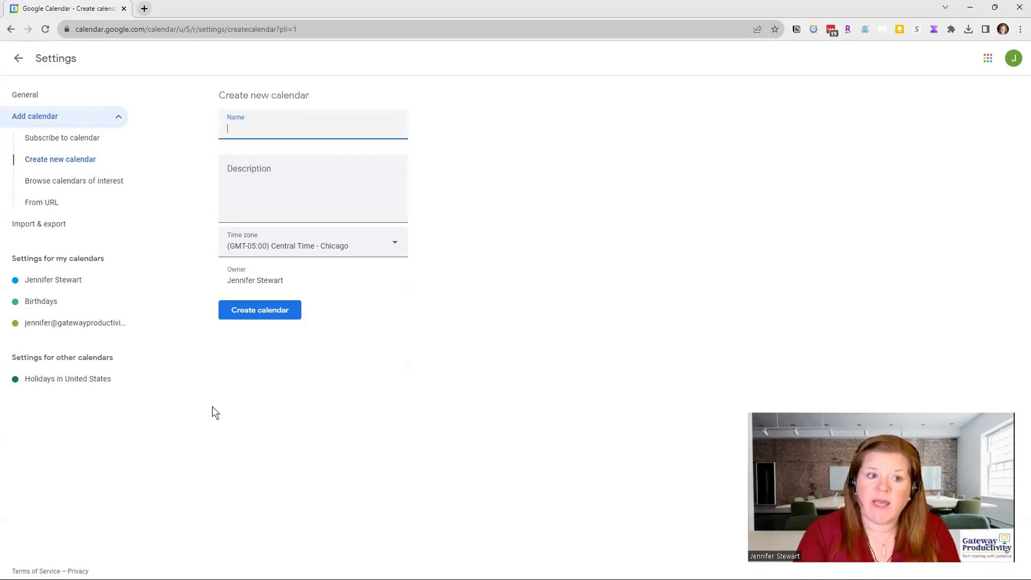
text(Personal)
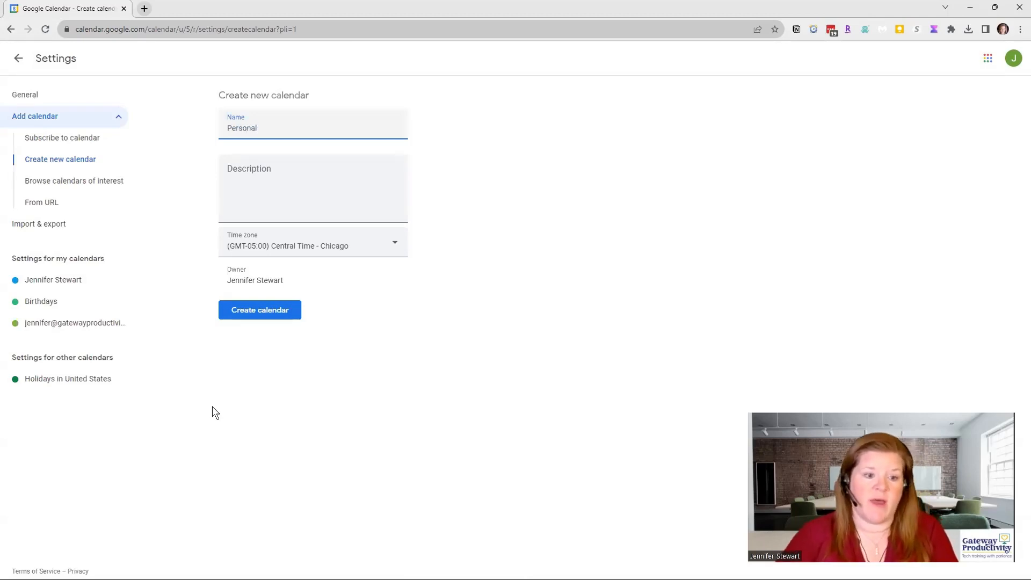
click(258, 309)
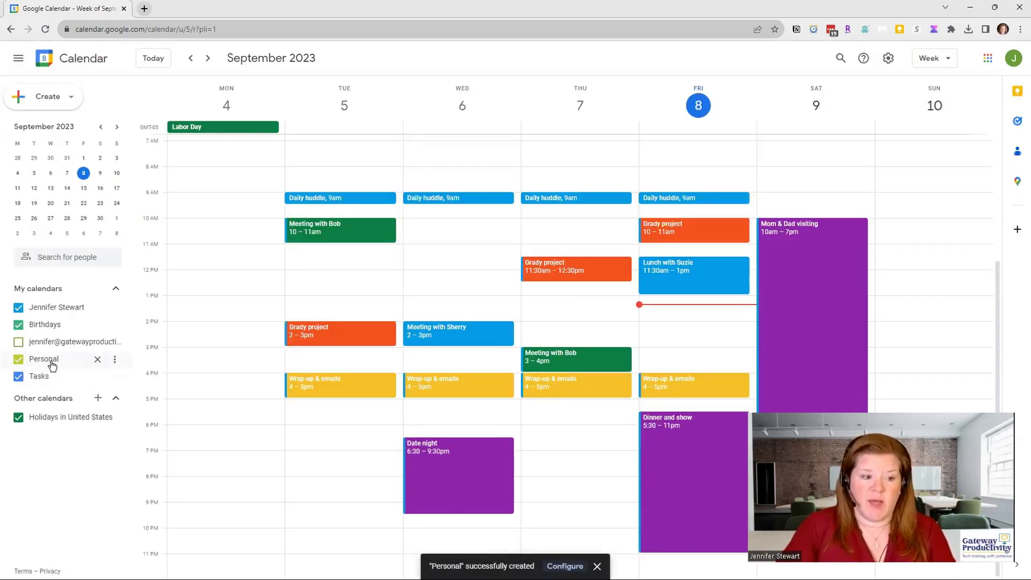
mouse_move(43, 359)
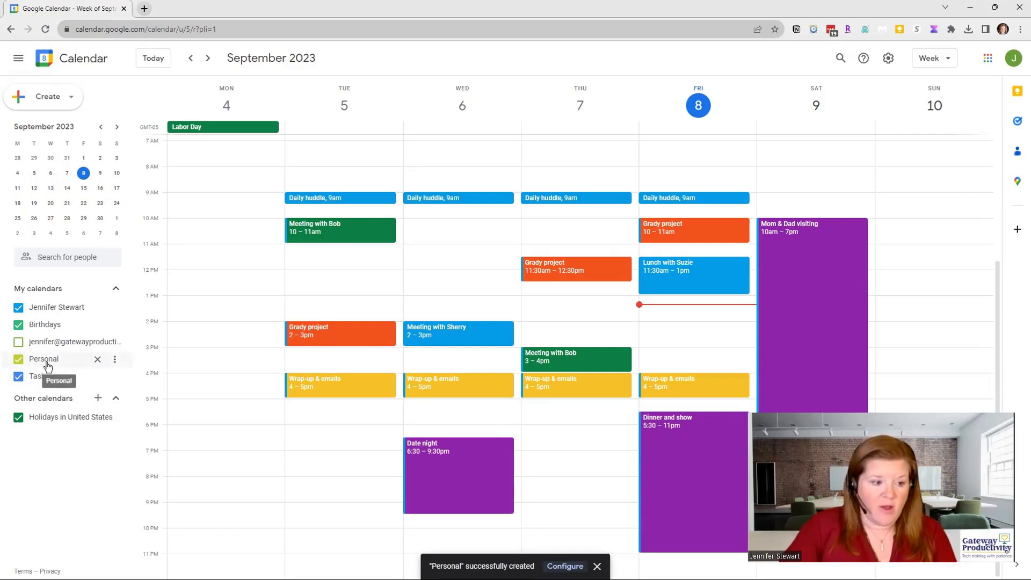
mouse_move(133, 371)
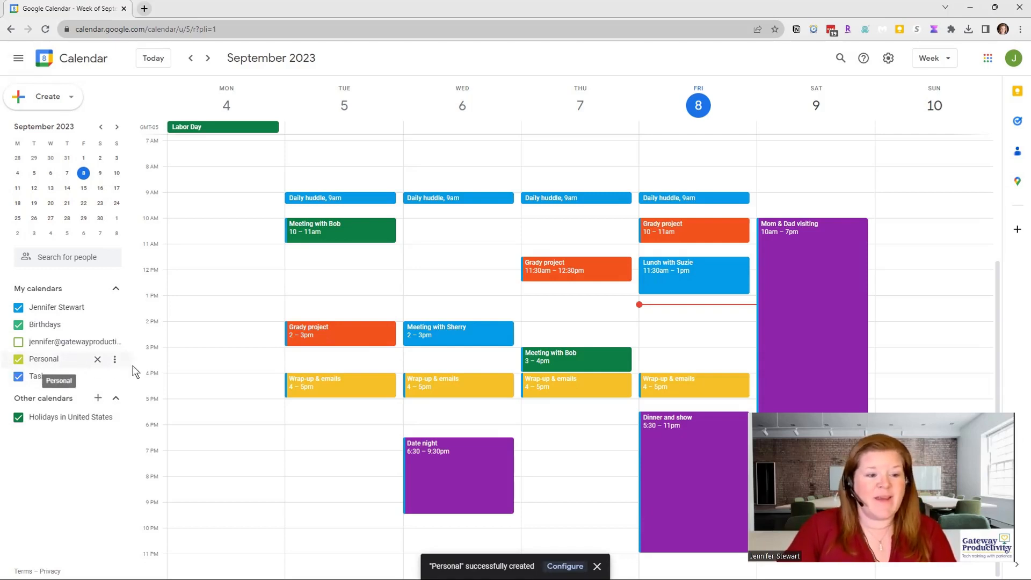
- Set the Personal calendar's colour to Grape and move Date night onto it
click(115, 359)
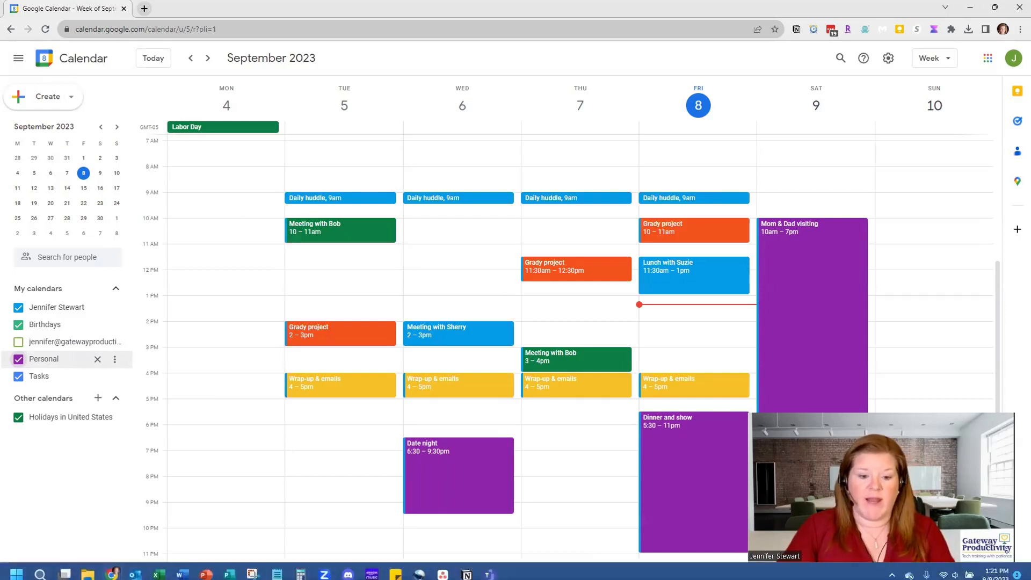
click(459, 474)
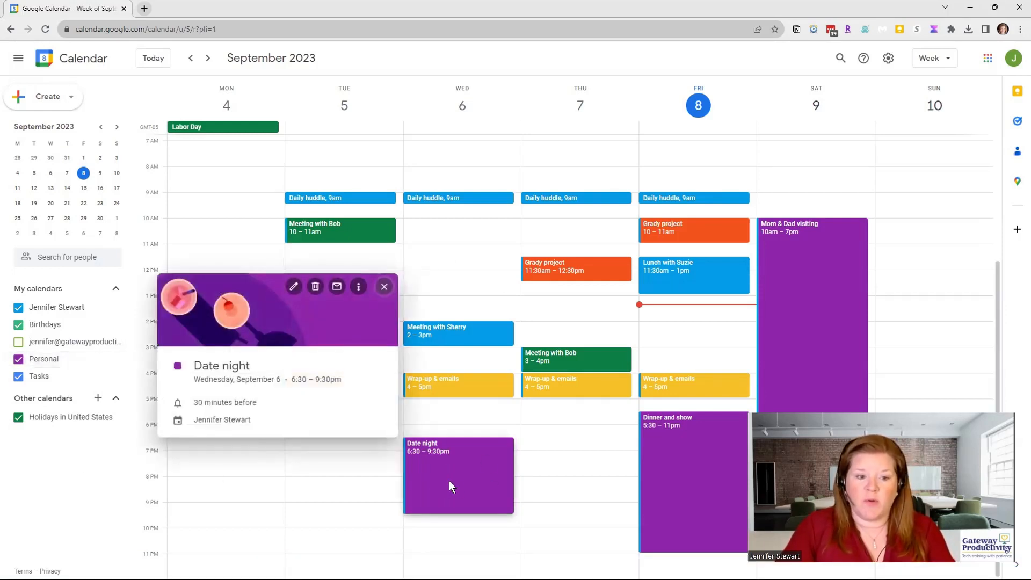
click(293, 286)
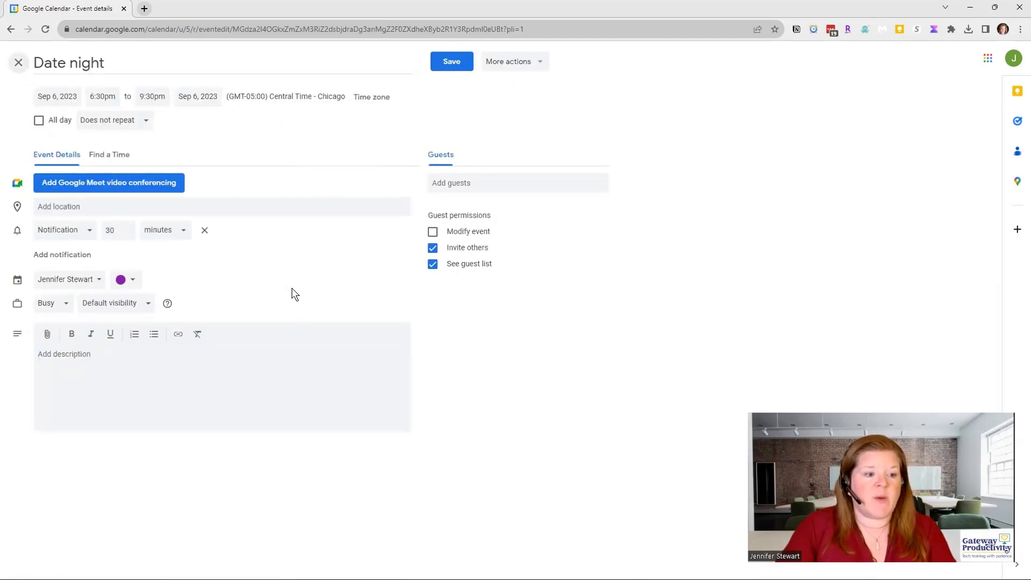
mouse_move(4, 292)
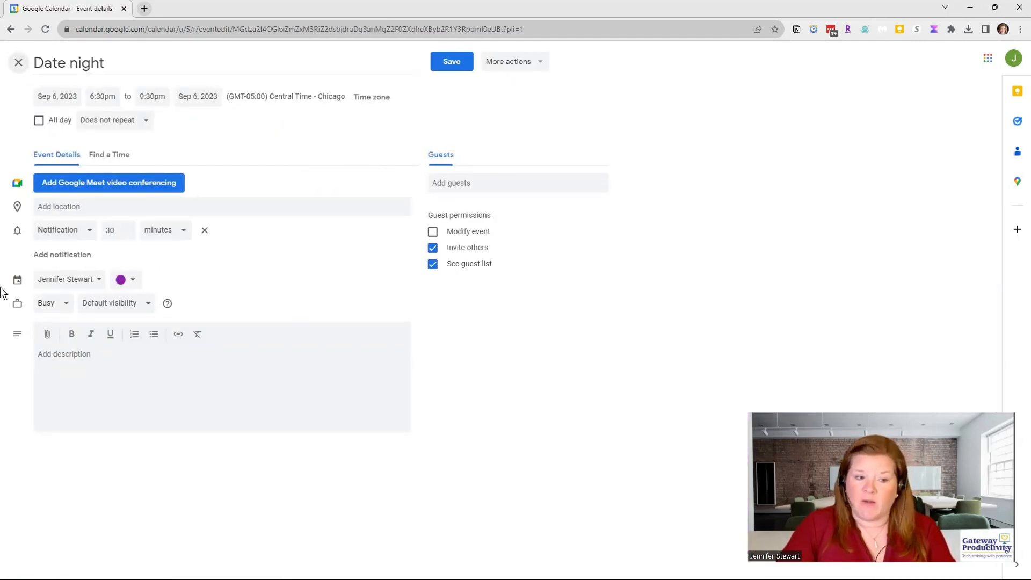
click(65, 279)
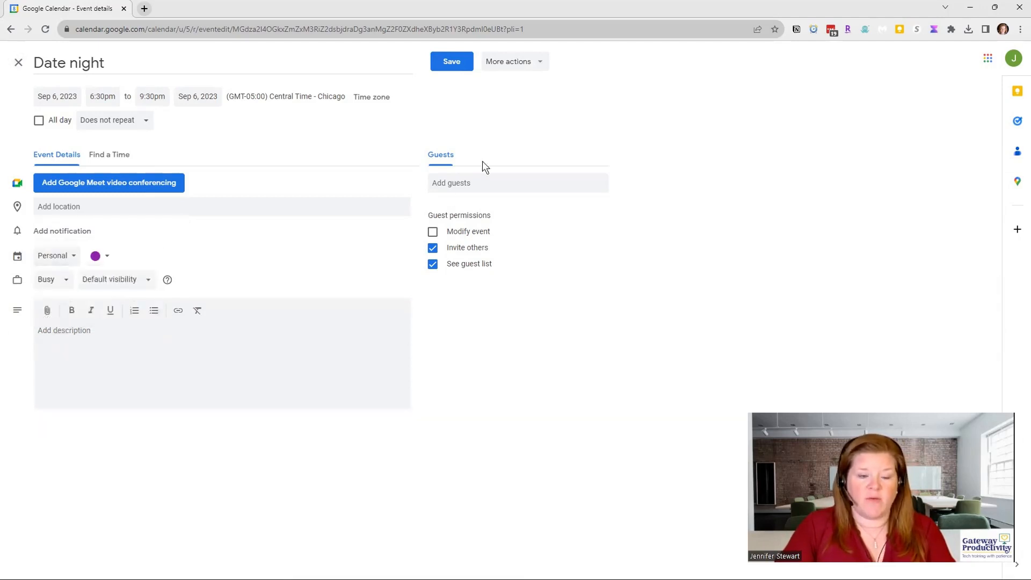
click(451, 61)
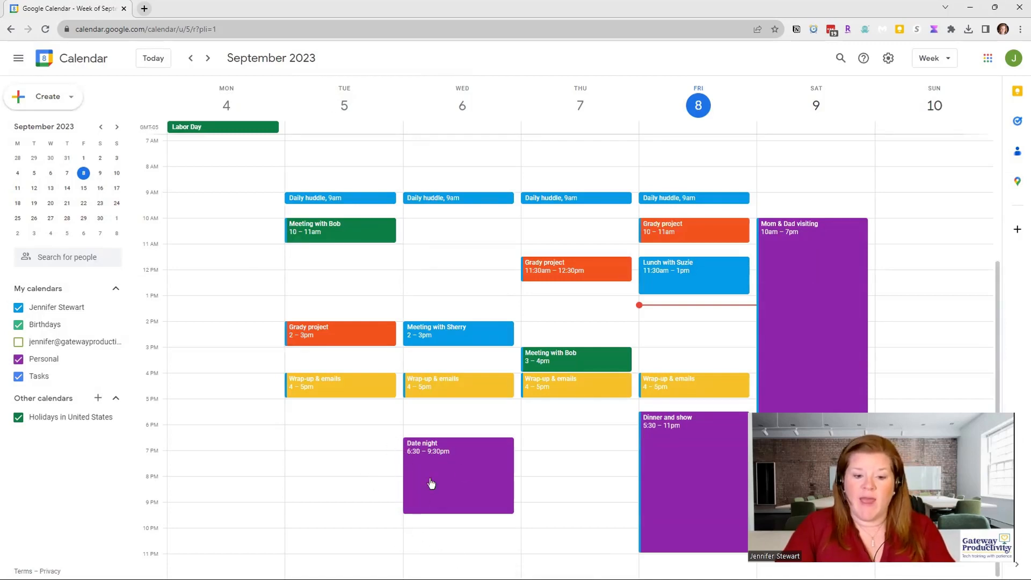
mouse_move(432, 460)
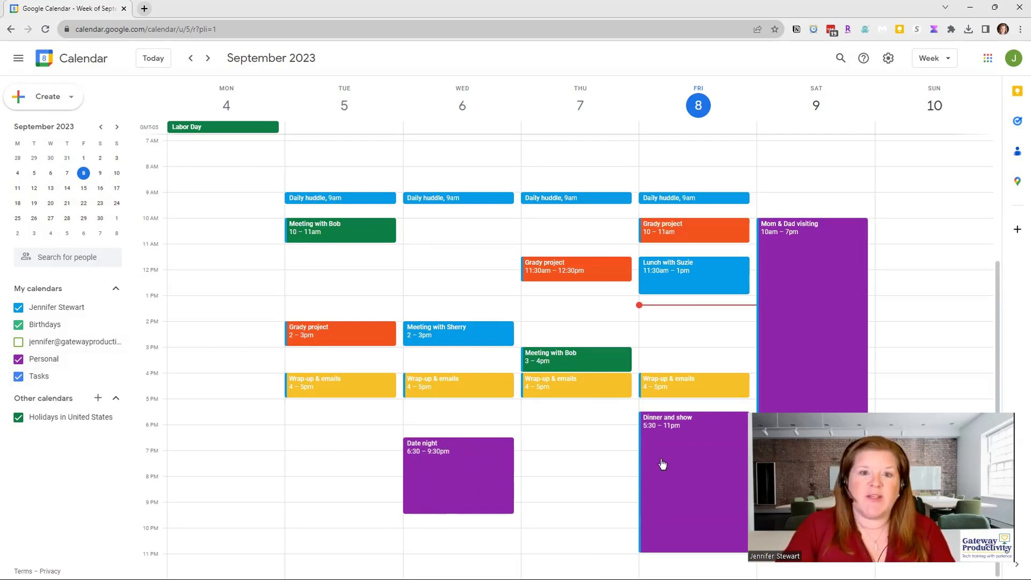
mouse_move(641, 464)
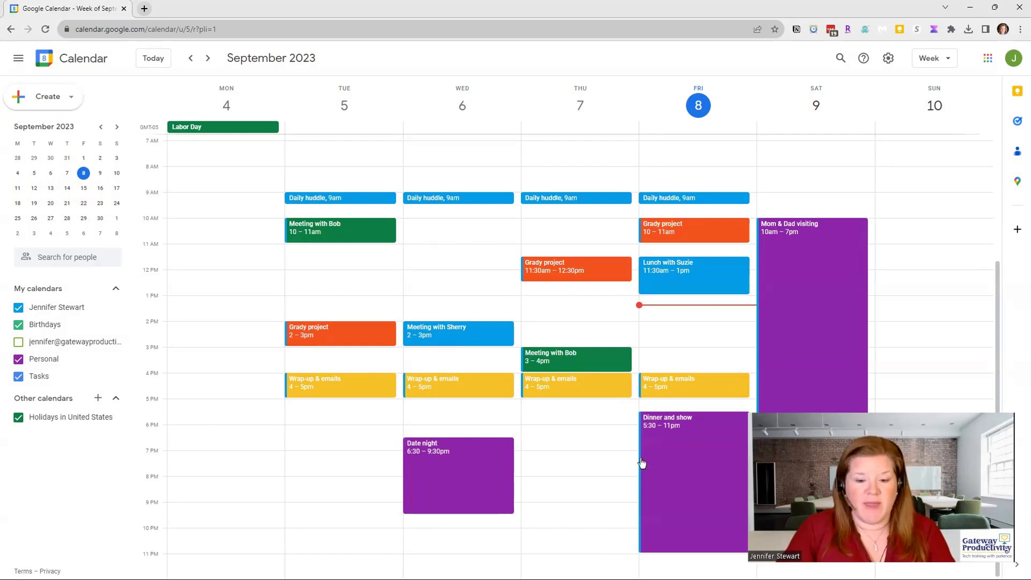
mouse_move(685, 472)
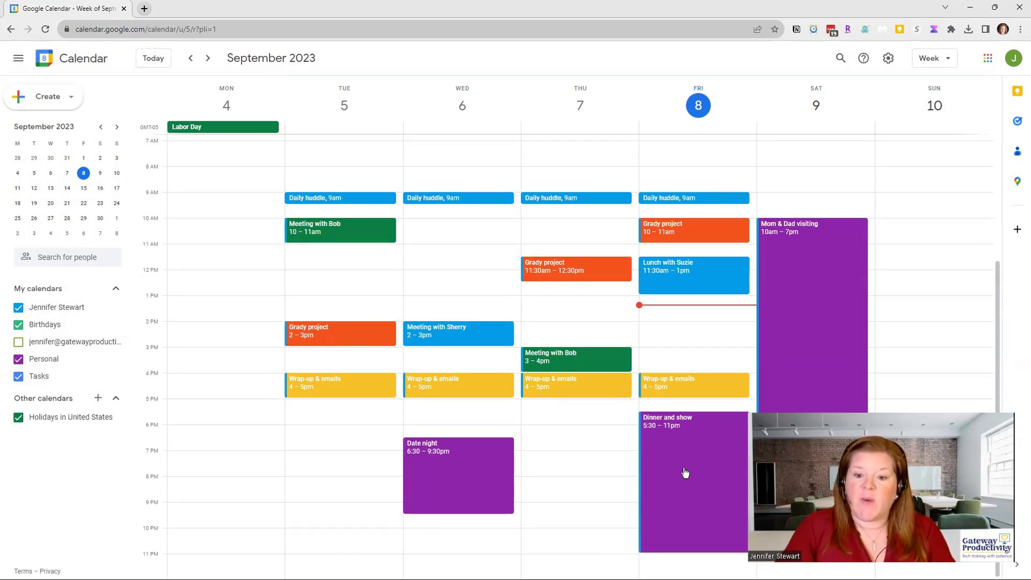
- Move Dinner and show and Saturday's Mom & Dad visiting onto the Personal calendar
click(685, 473)
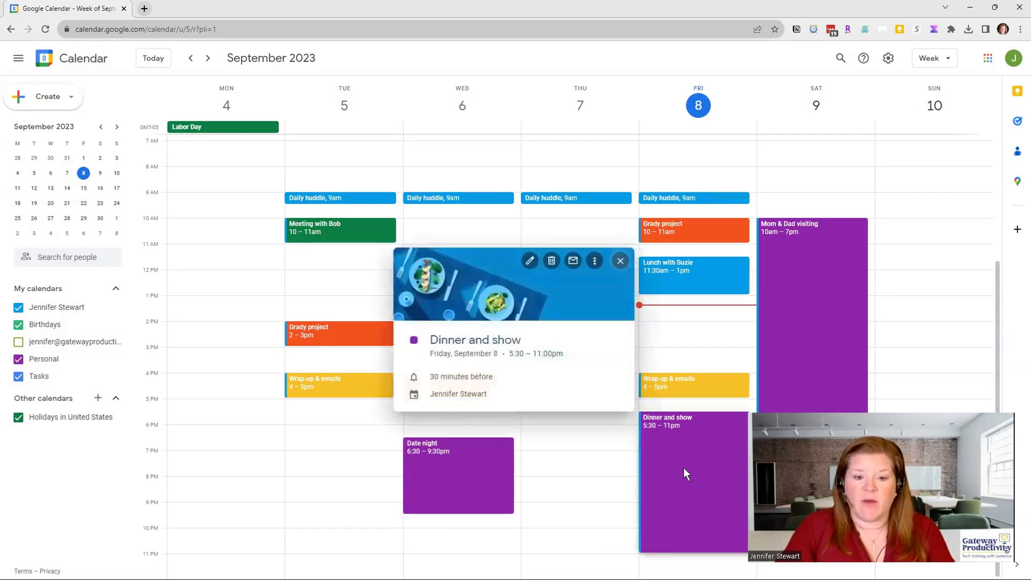
click(530, 260)
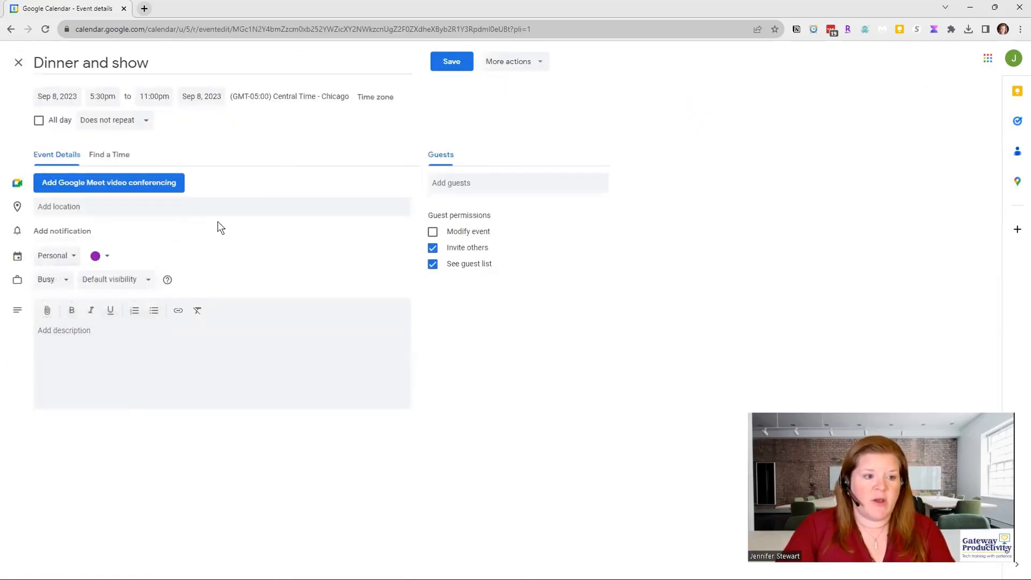
click(451, 61)
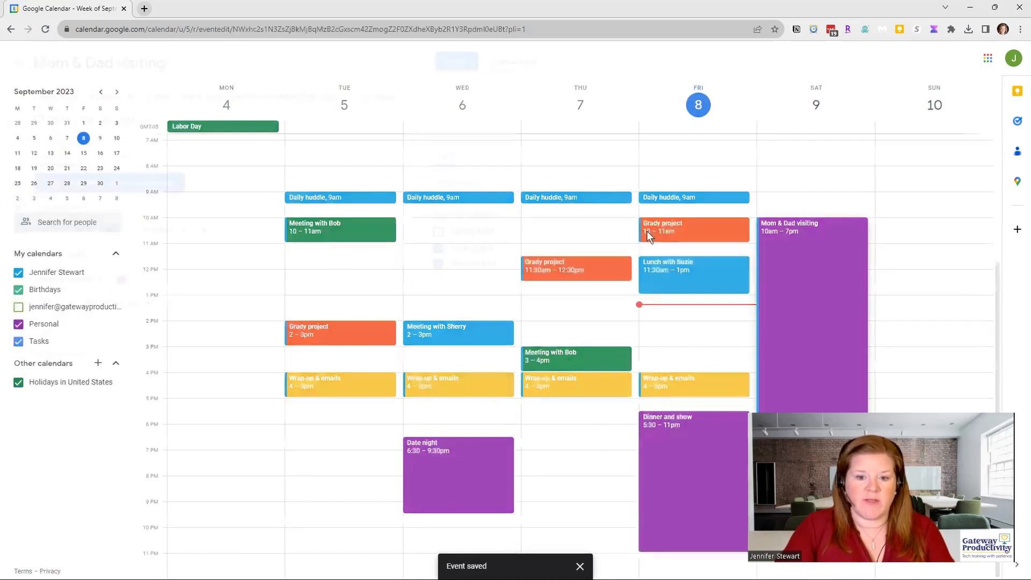
click(812, 226)
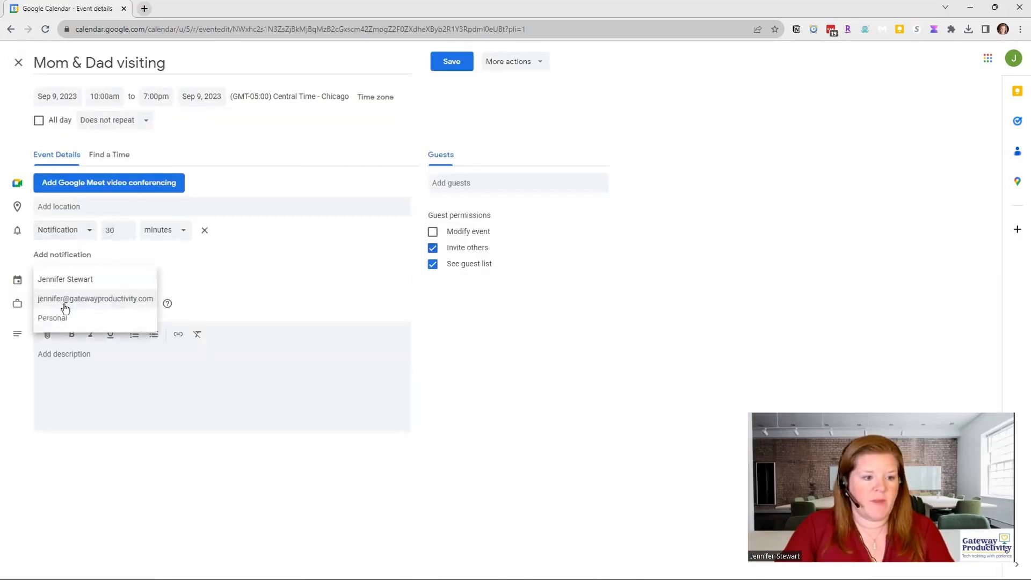
click(451, 60)
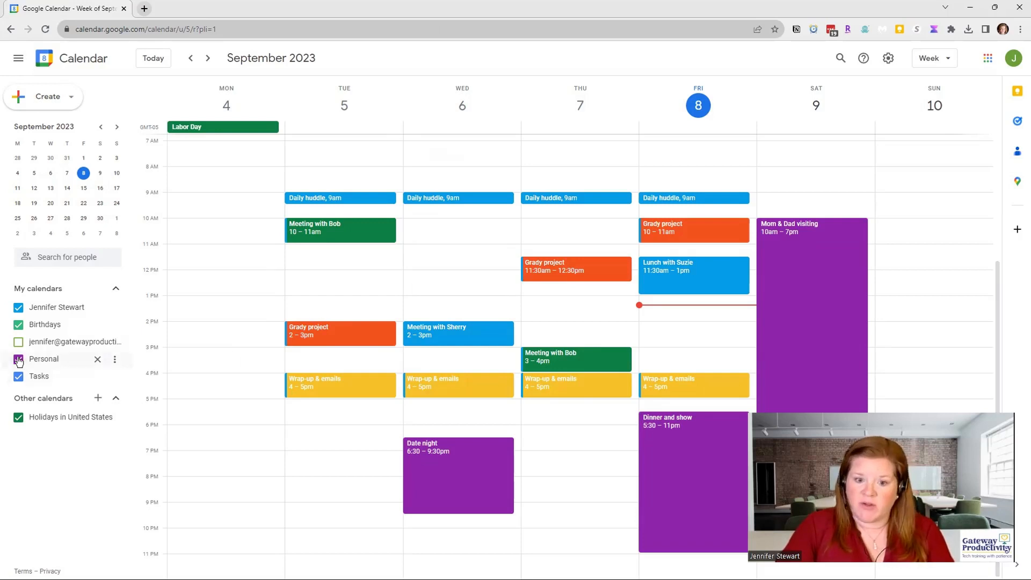
click(18, 359)
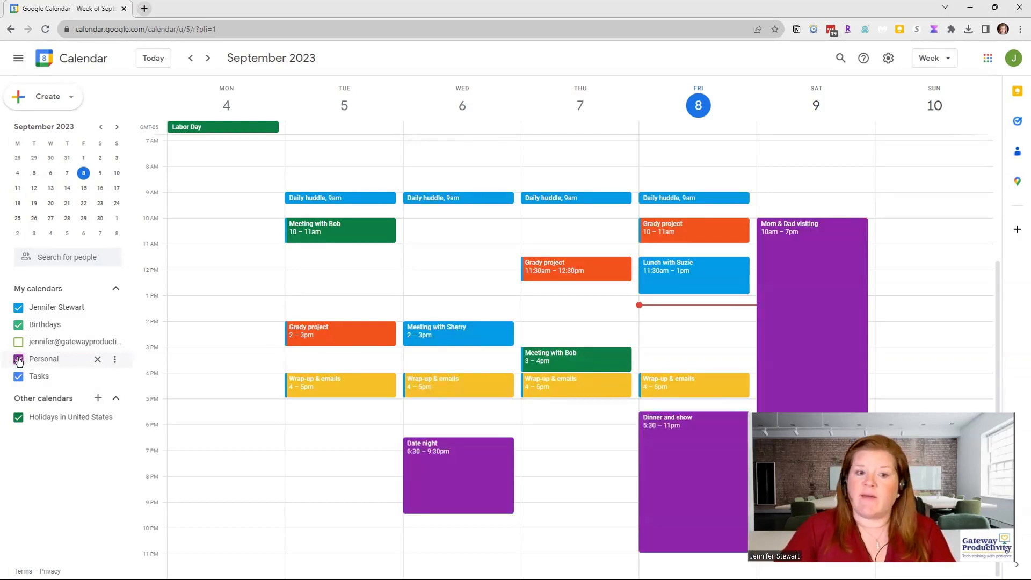
click(18, 359)
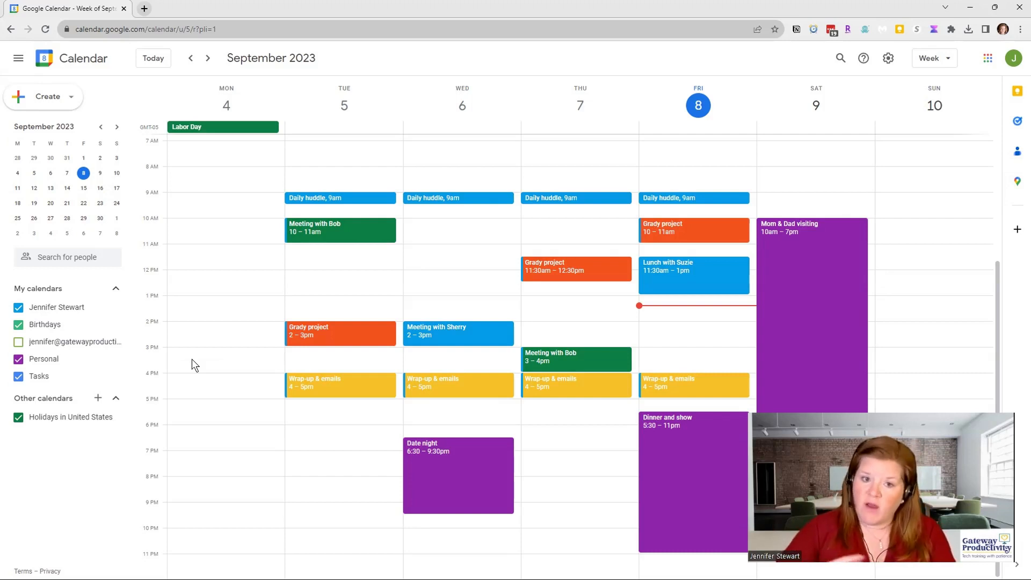
mouse_move(86, 400)
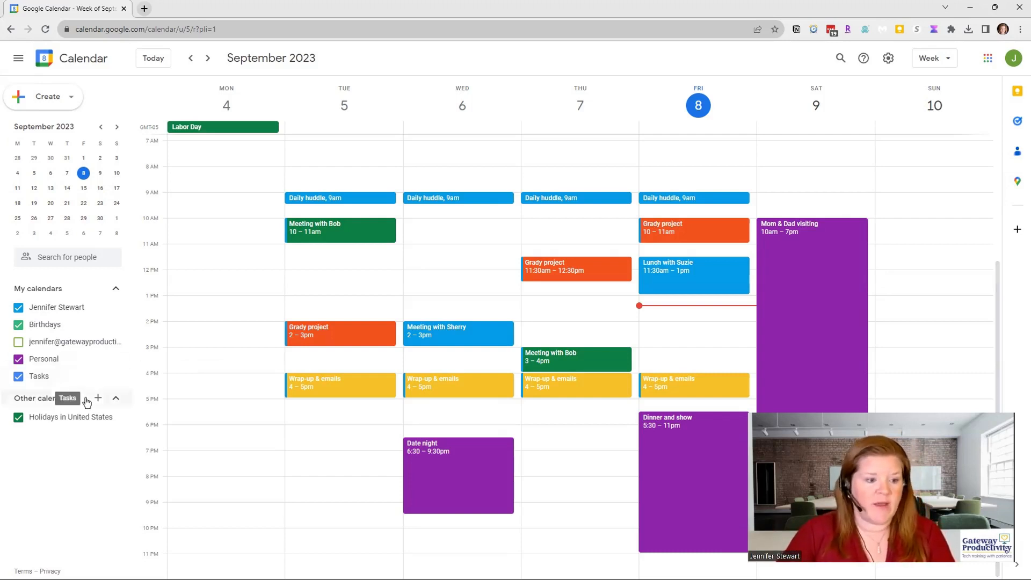
- Create a new calendar named Ideal schedule
click(98, 399)
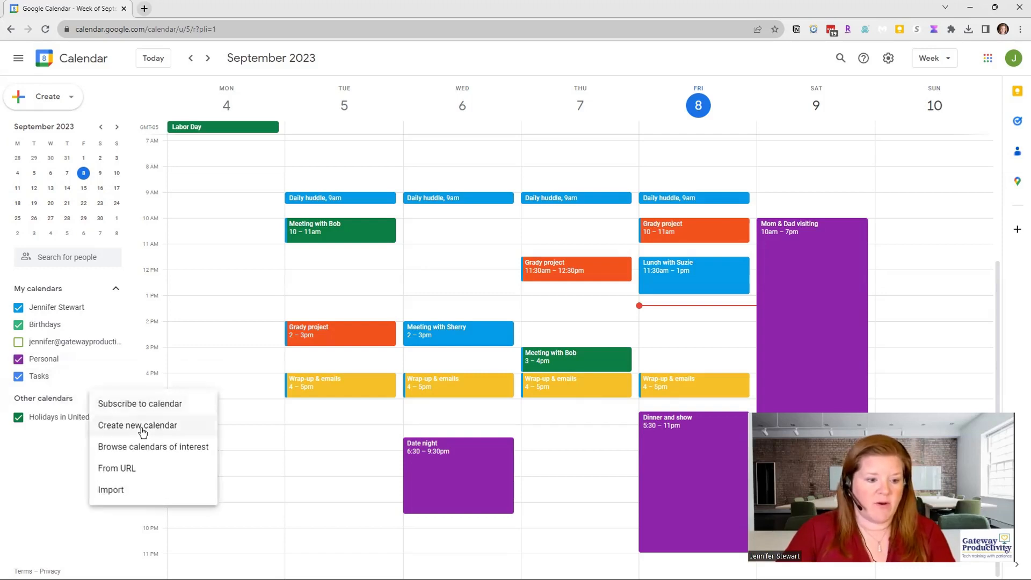
click(137, 425)
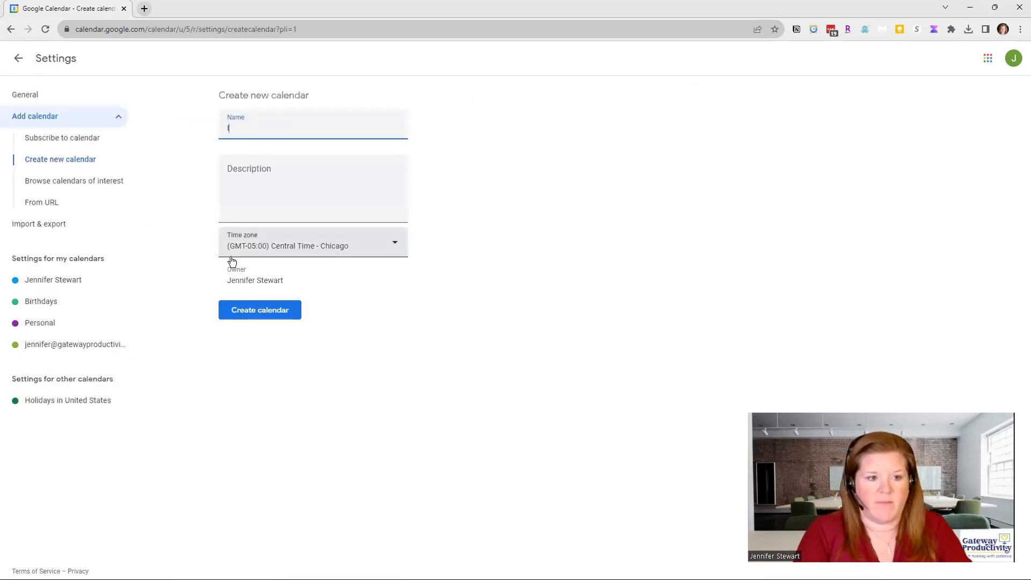
click(259, 310)
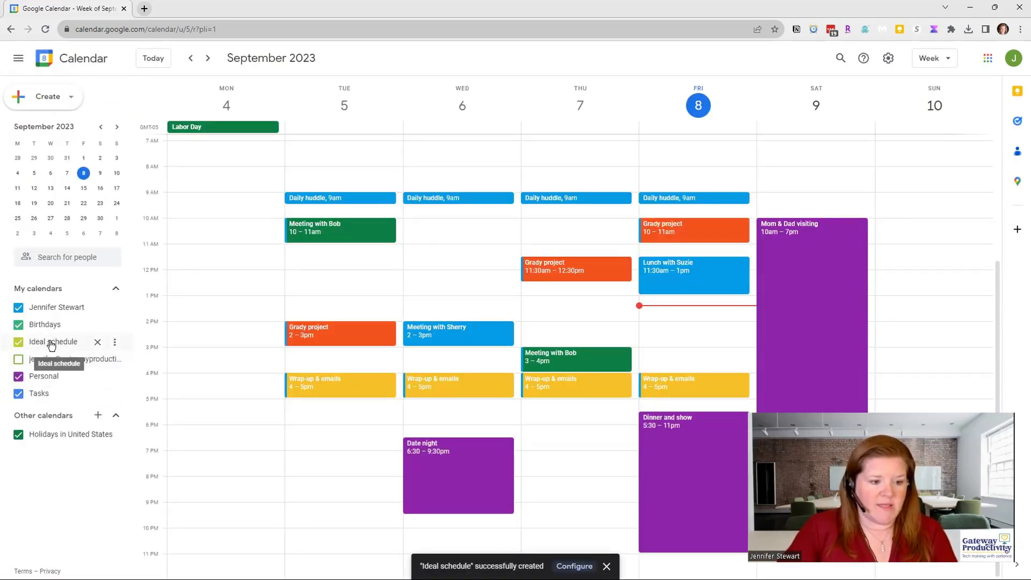
- Hide the main, Personal and other calendars so only Ideal schedule and Holidays show
click(115, 342)
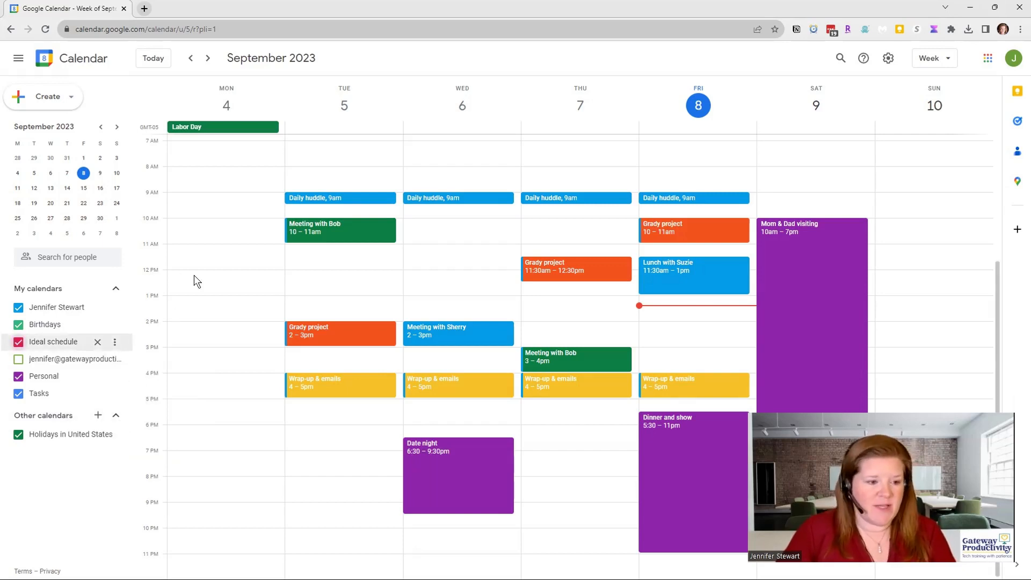
mouse_move(42, 347)
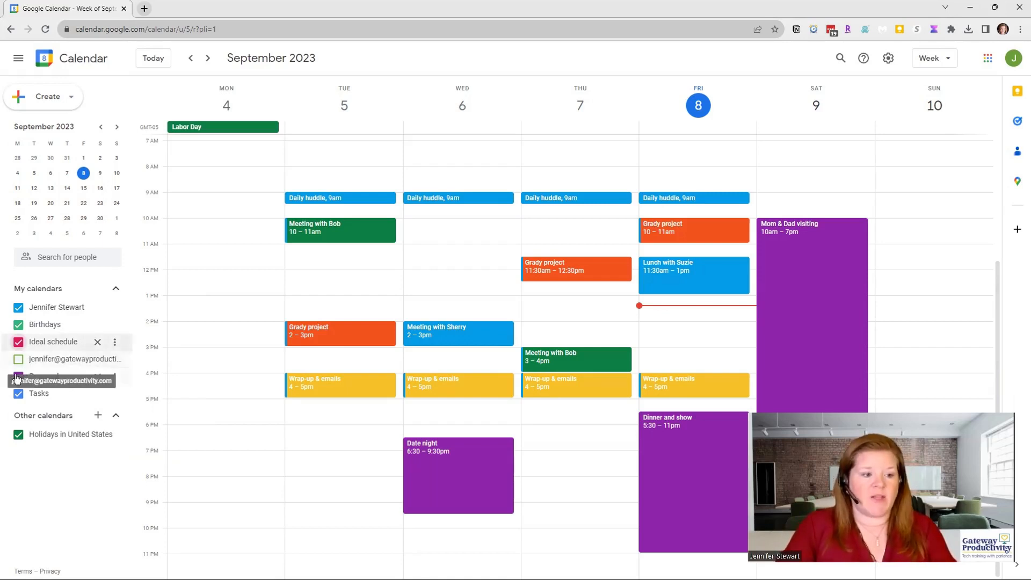
click(18, 307)
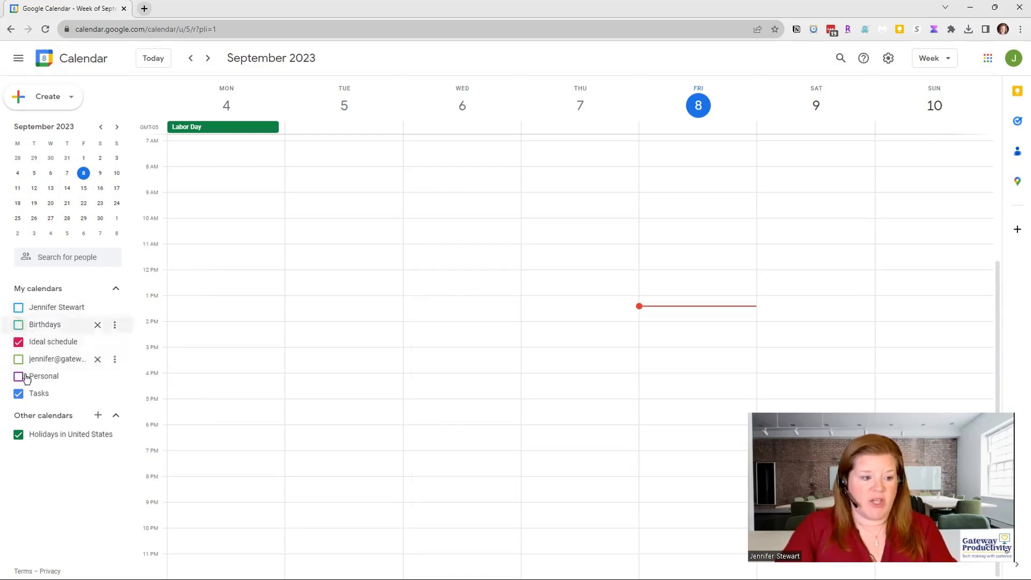
click(19, 393)
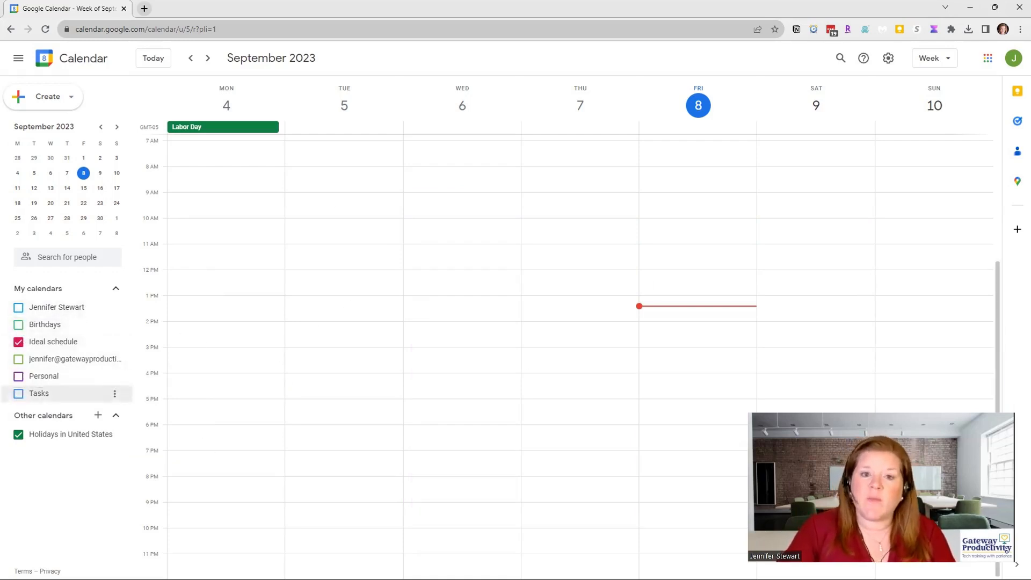
mouse_move(612, 495)
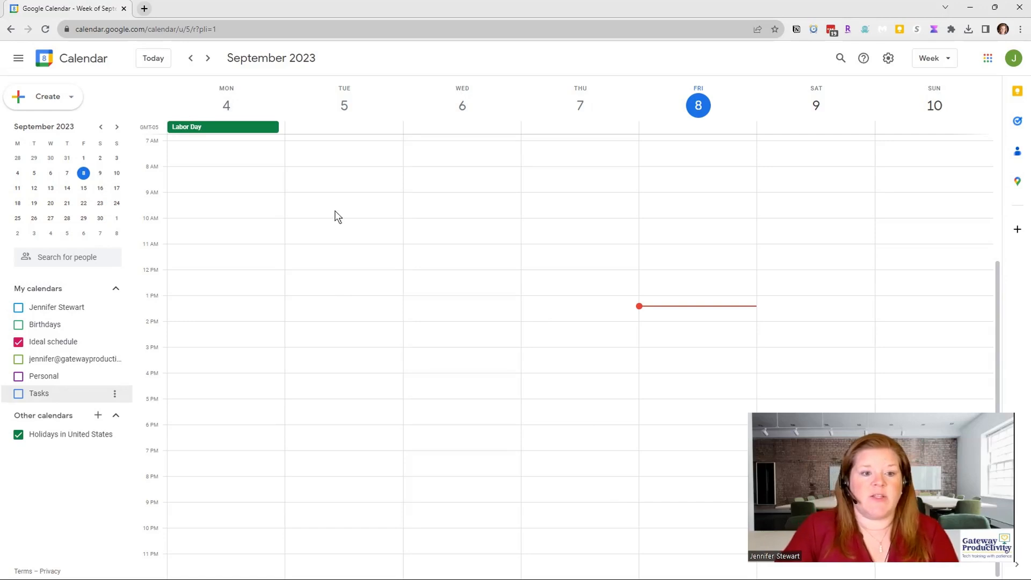
mouse_move(338, 168)
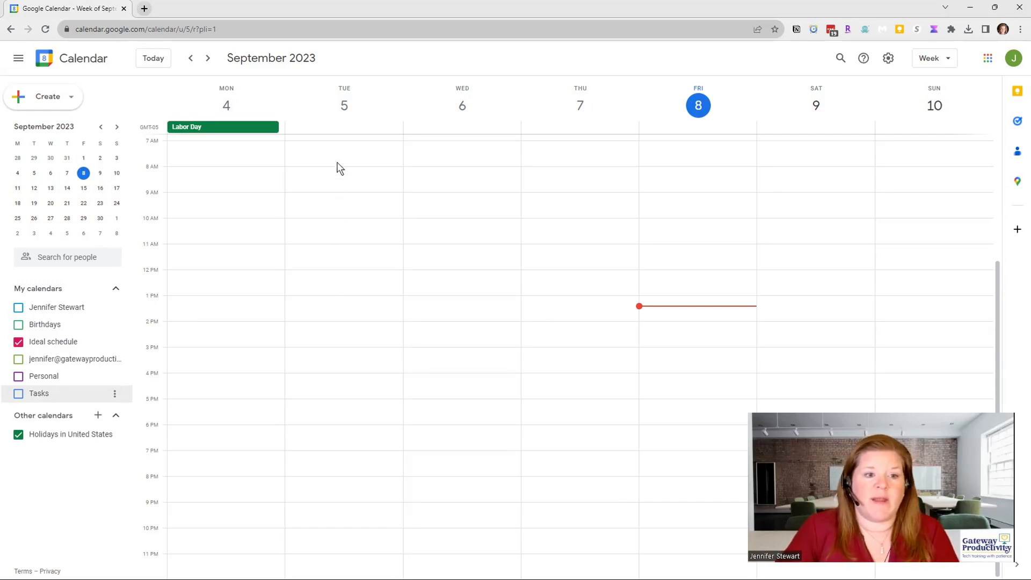
- Add a daily repeating Morning routine event at 7:30–8:30am Tuesday
click(340, 162)
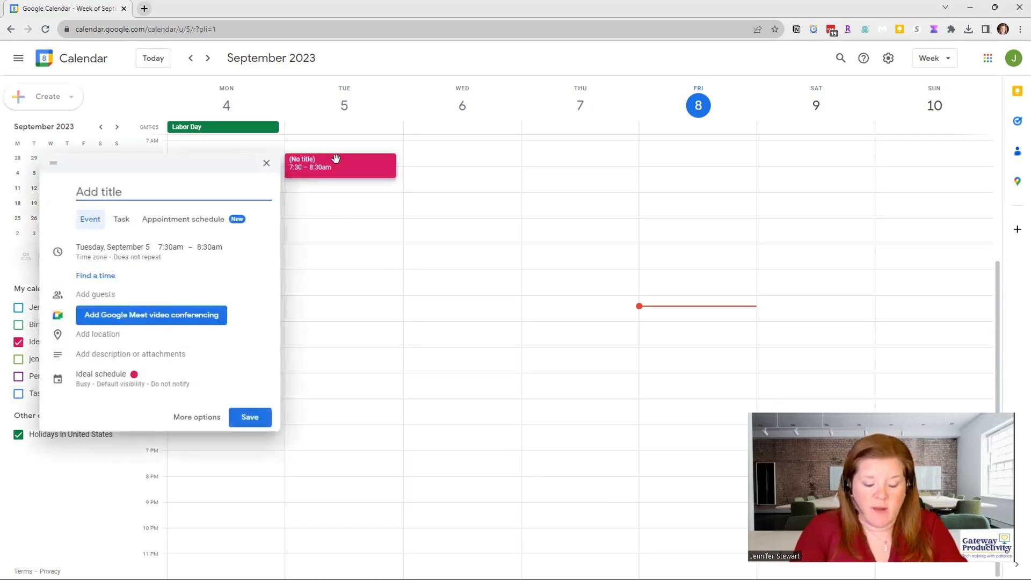
text(Morning routine)
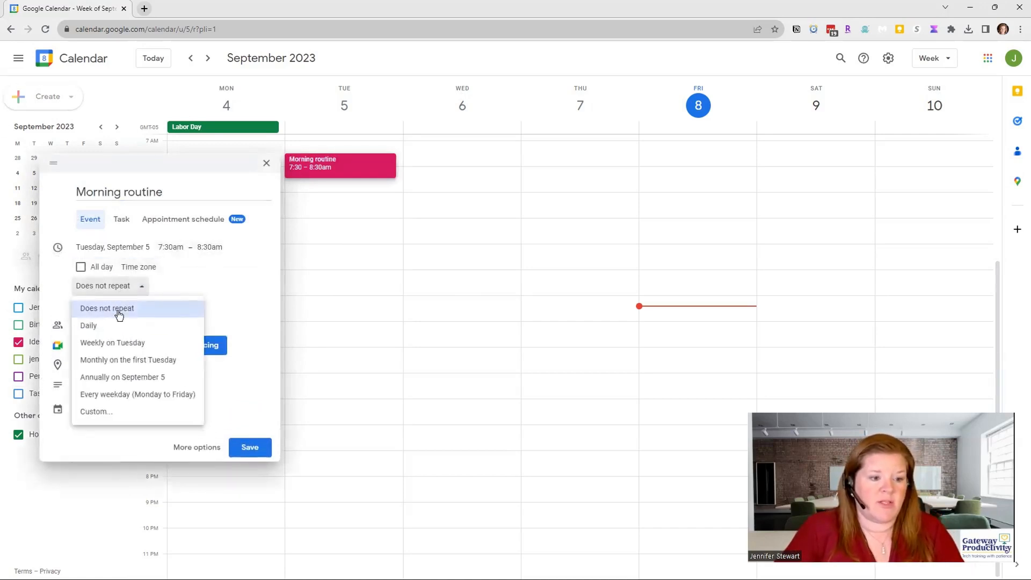
click(88, 324)
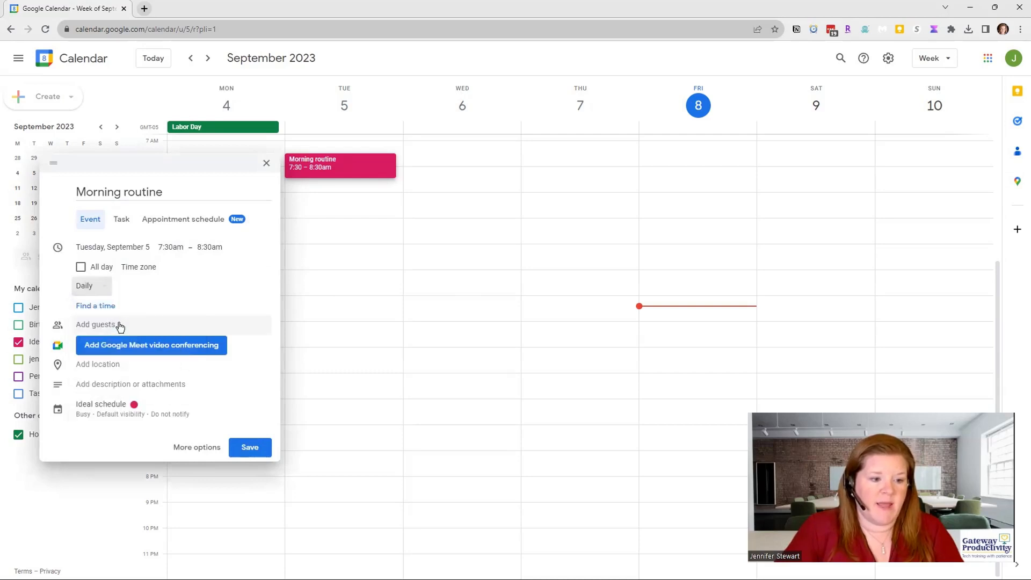
click(250, 447)
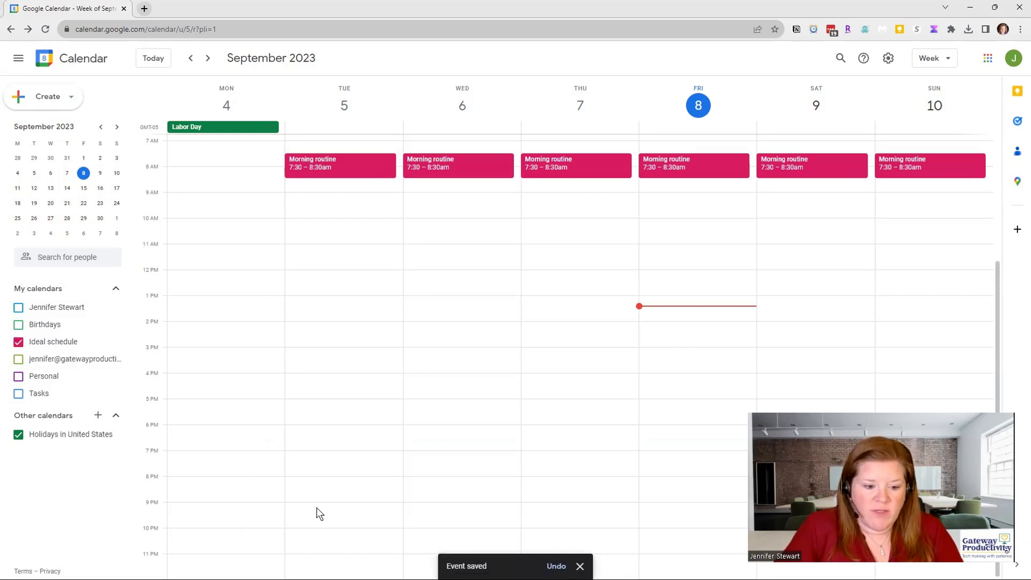
- Add daily Evening routine 9:30–10:30pm and Dinner & Family time 6–8pm events
click(340, 527)
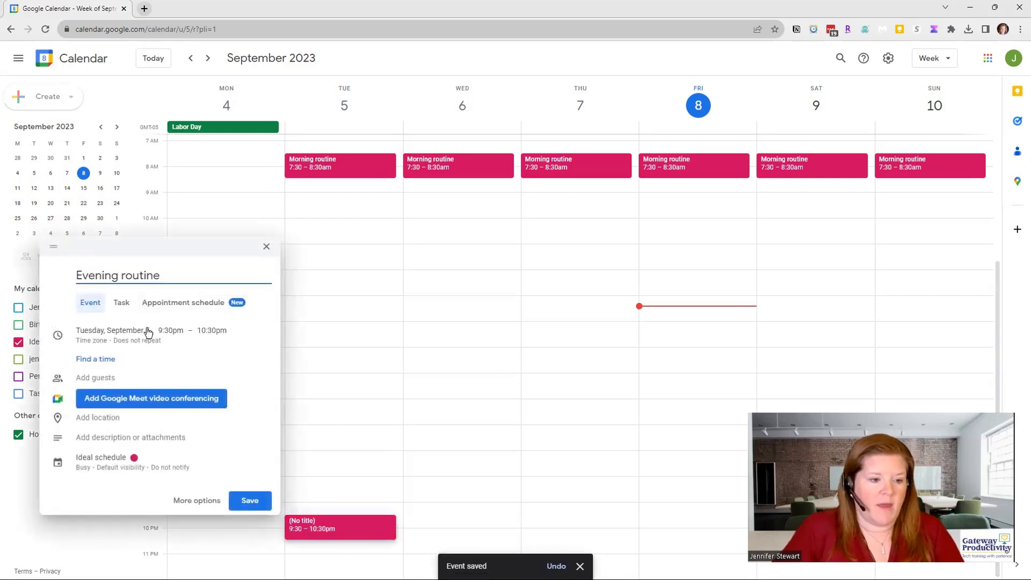
click(106, 369)
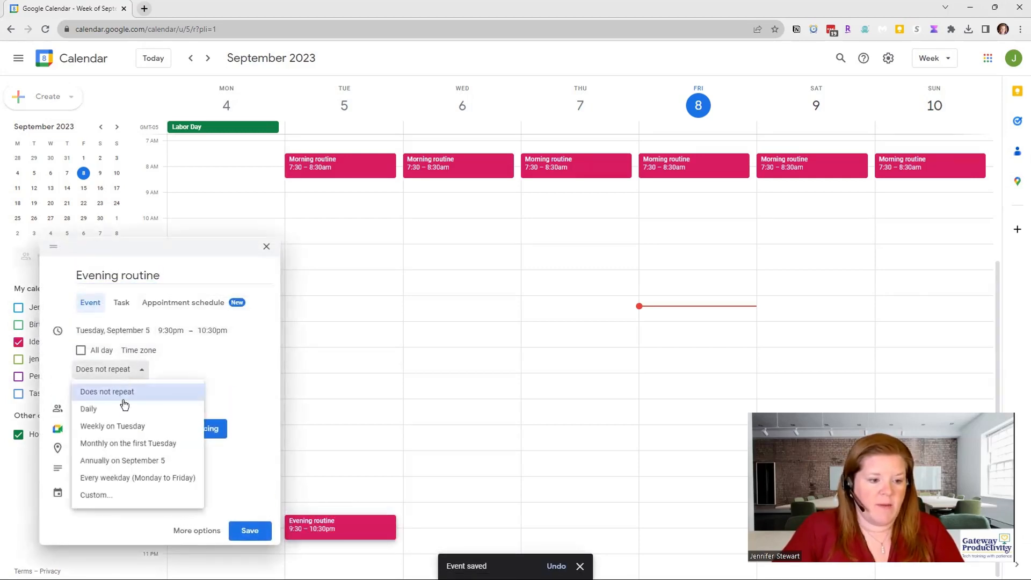
click(250, 530)
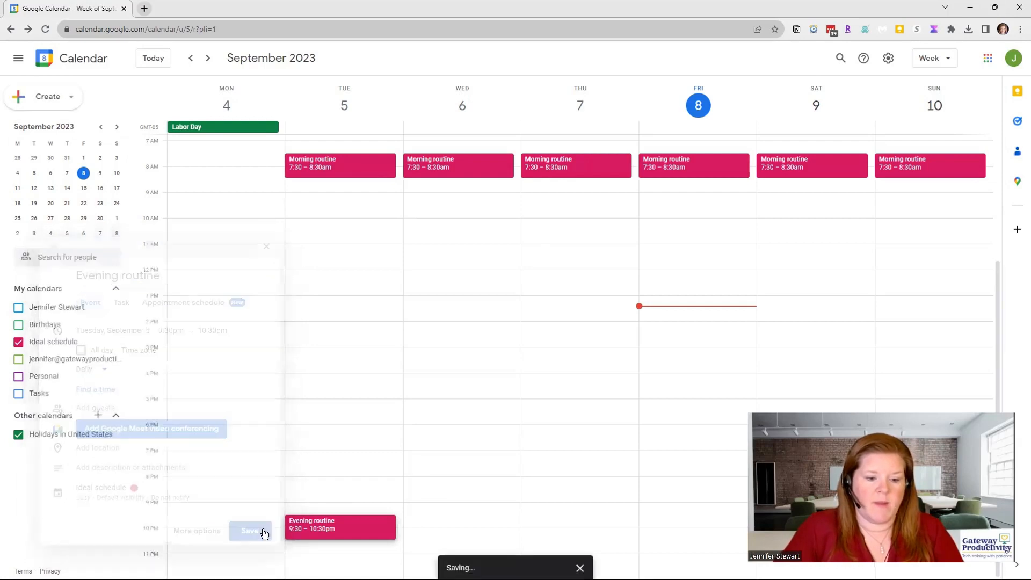
click(251, 530)
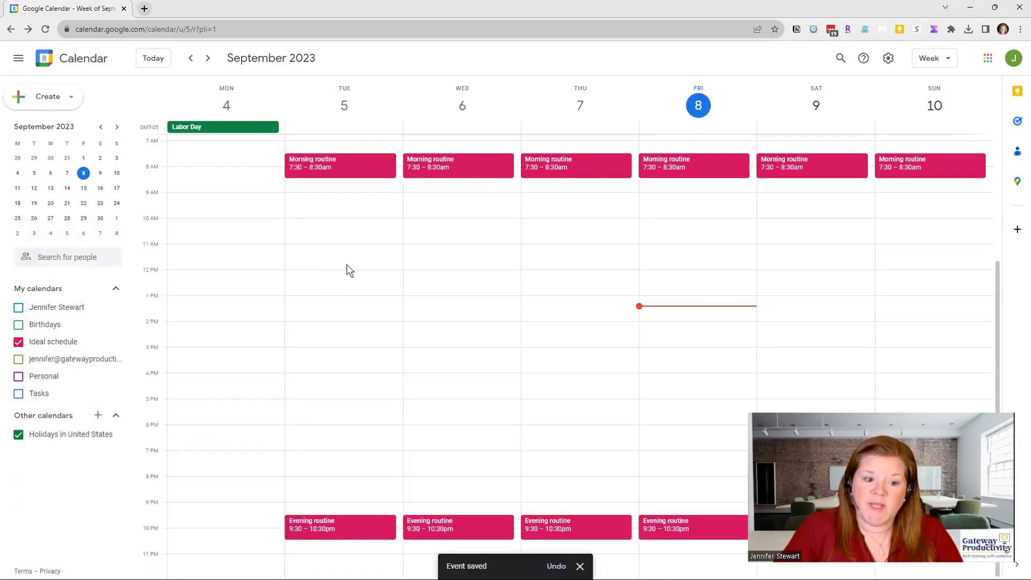
mouse_move(330, 470)
text(Dinner &)
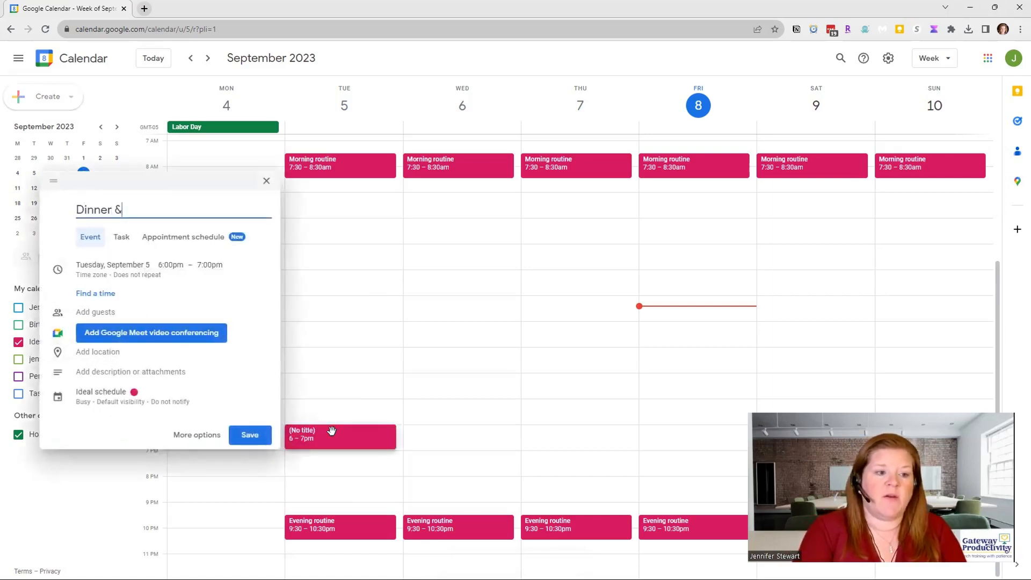
click(249, 435)
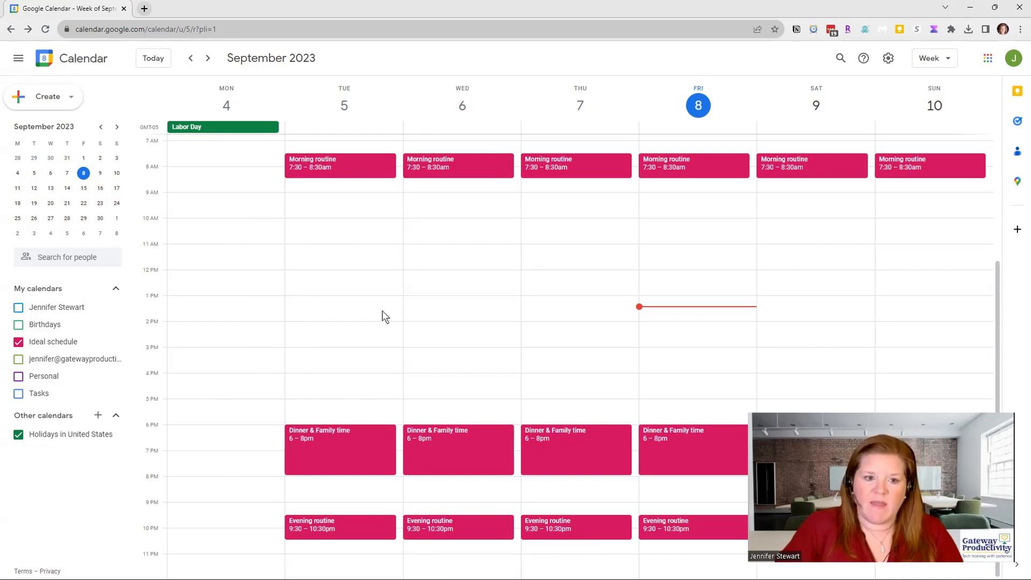
mouse_move(374, 402)
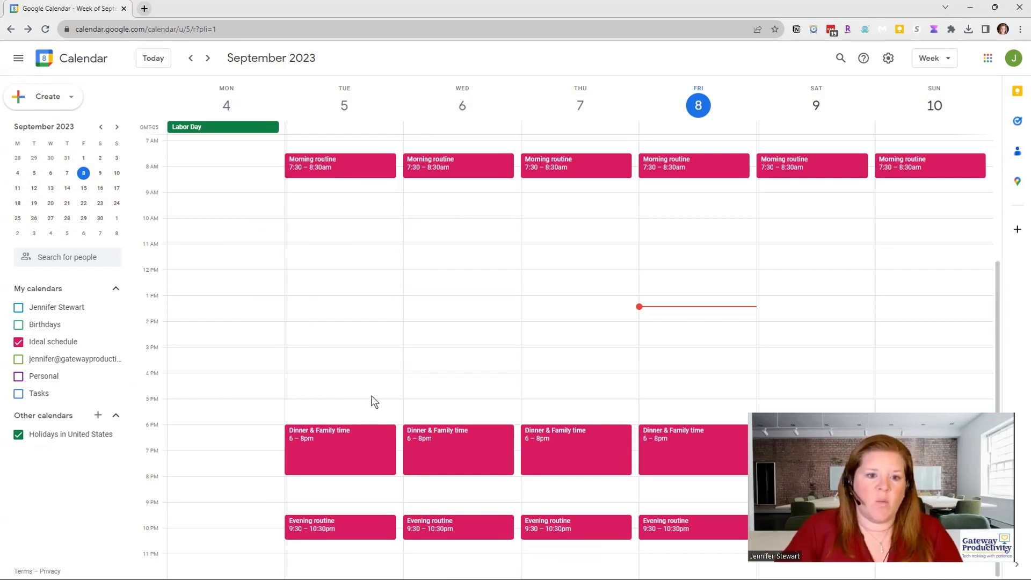
mouse_move(310, 272)
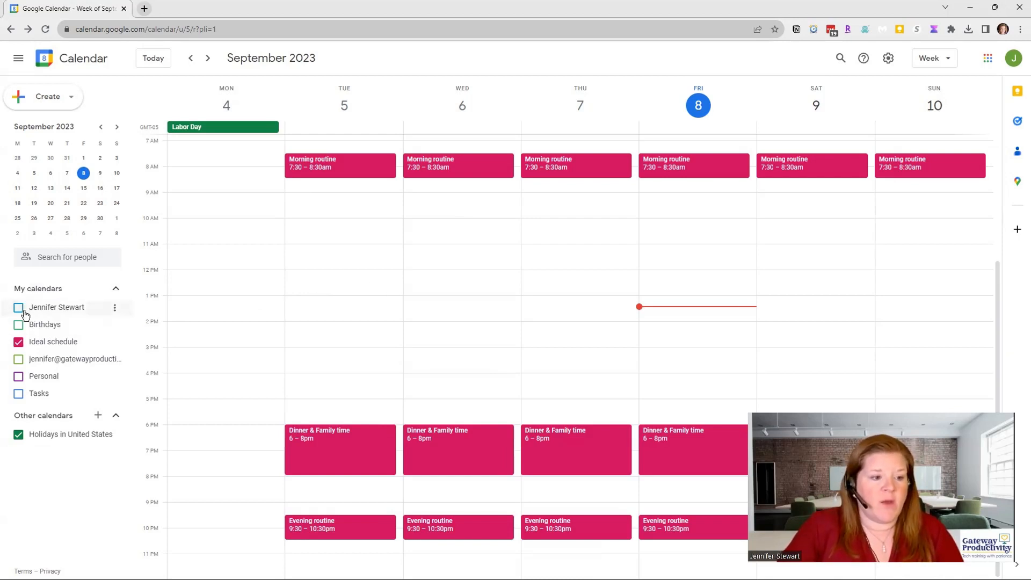
- Show the main, Personal and Tasks calendars again, then hide Ideal schedule
click(18, 307)
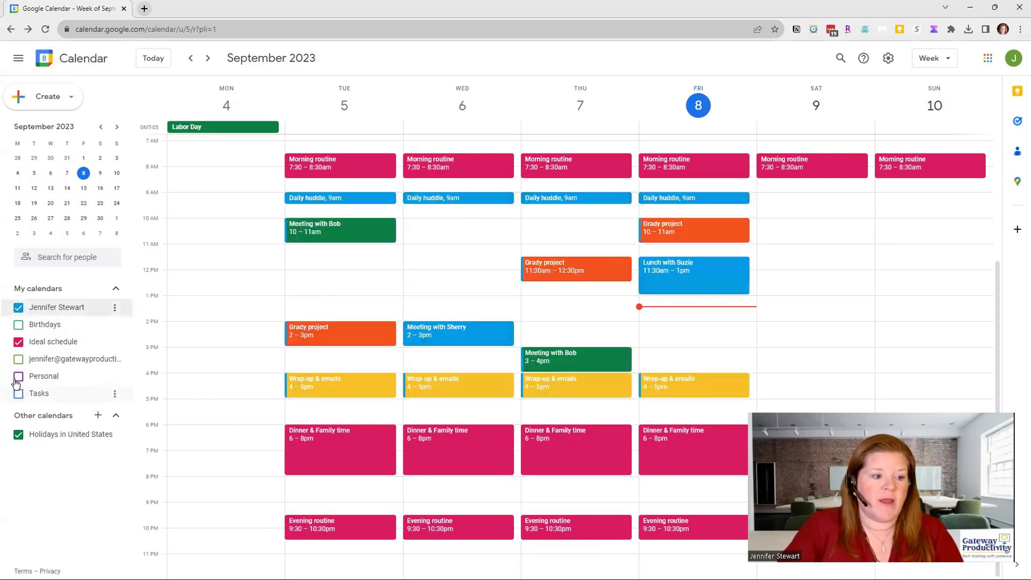
click(18, 376)
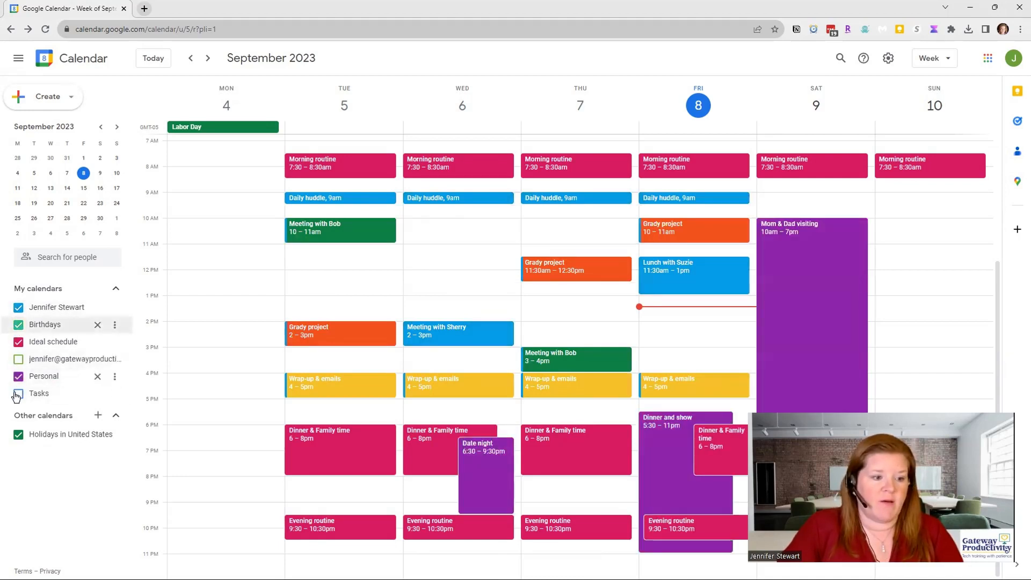
click(18, 393)
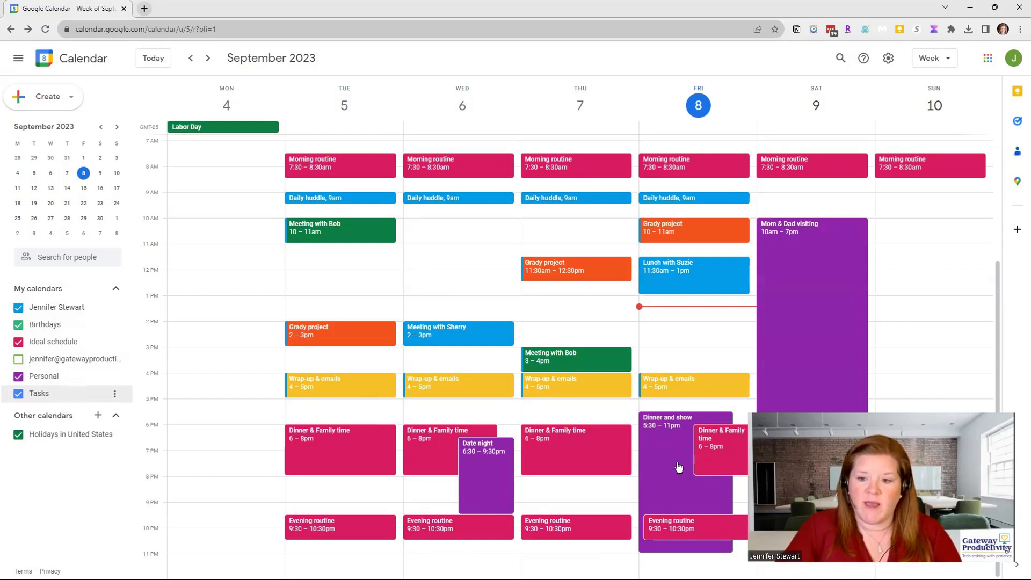
mouse_move(669, 474)
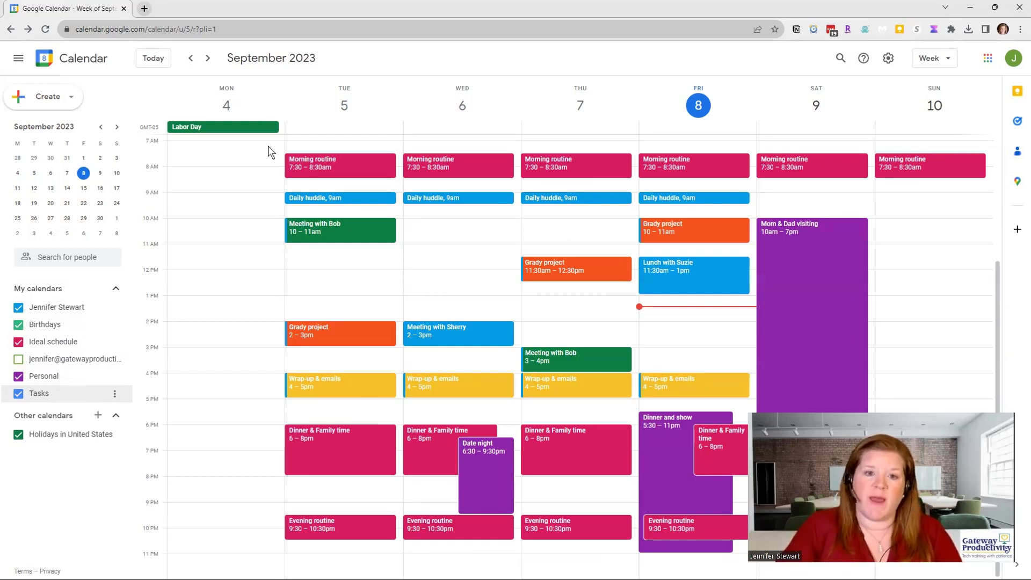
mouse_move(218, 267)
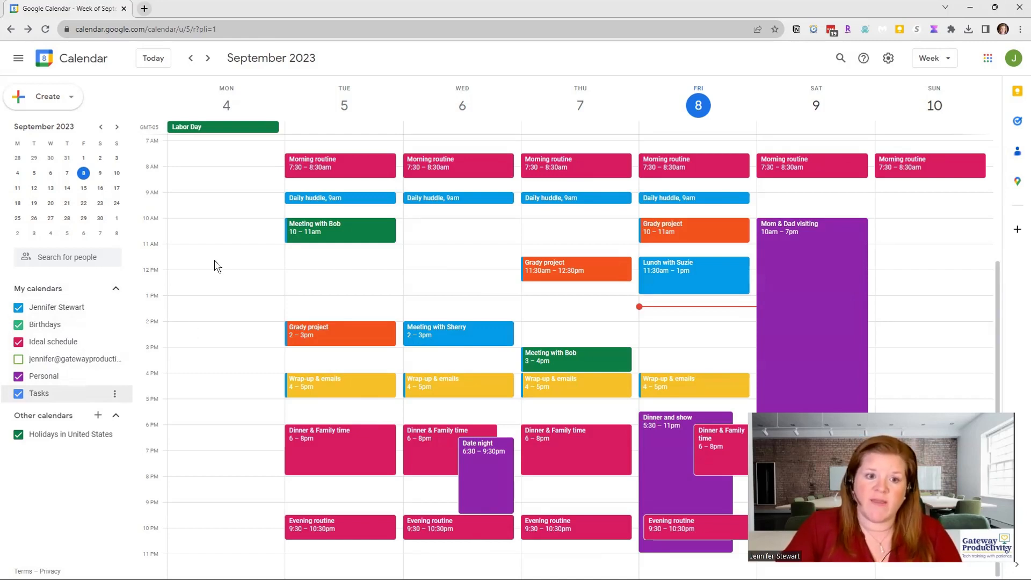
mouse_move(206, 303)
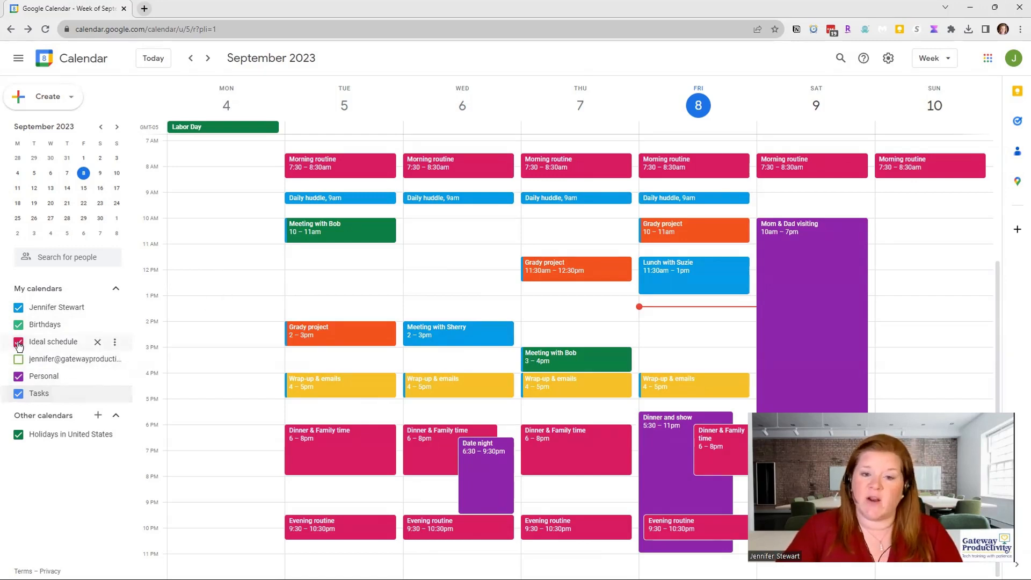
click(18, 341)
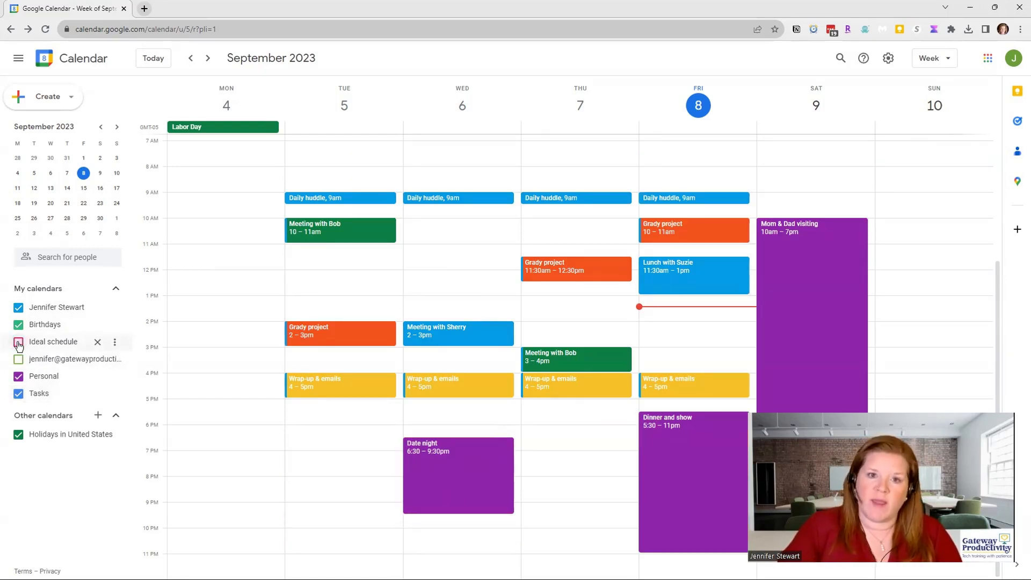